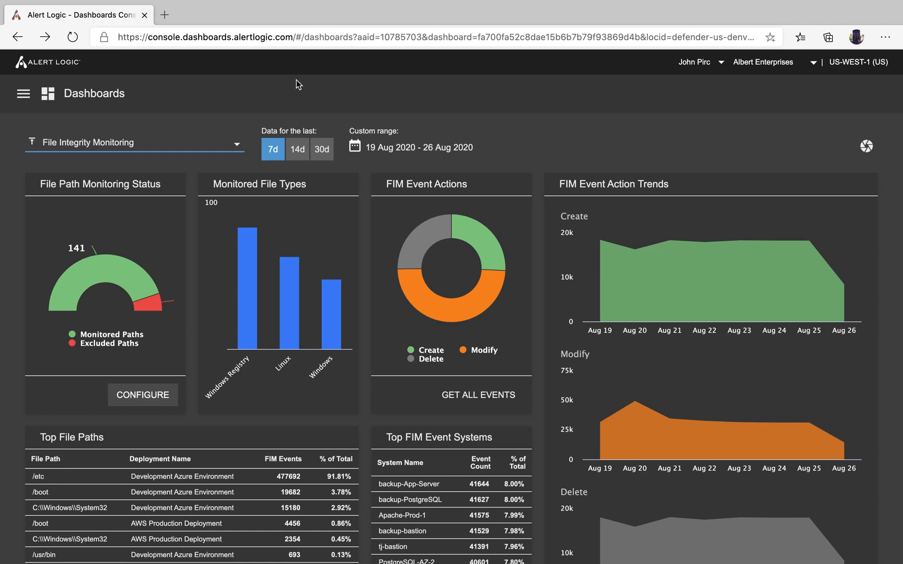
mouse_move(337, 167)
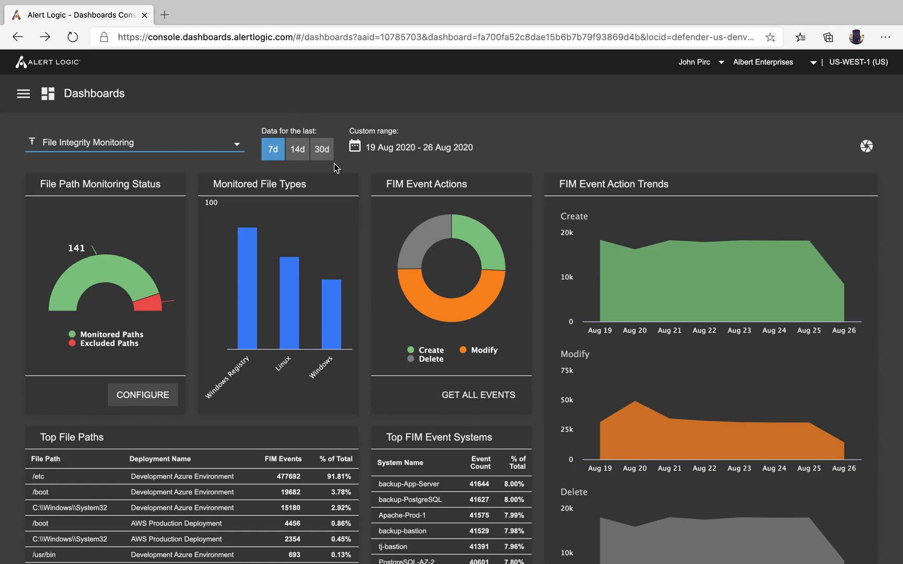
- Switch the FIM data range to 14 days, 30 days and custom, then back to 7 days
scroll("down", 3)
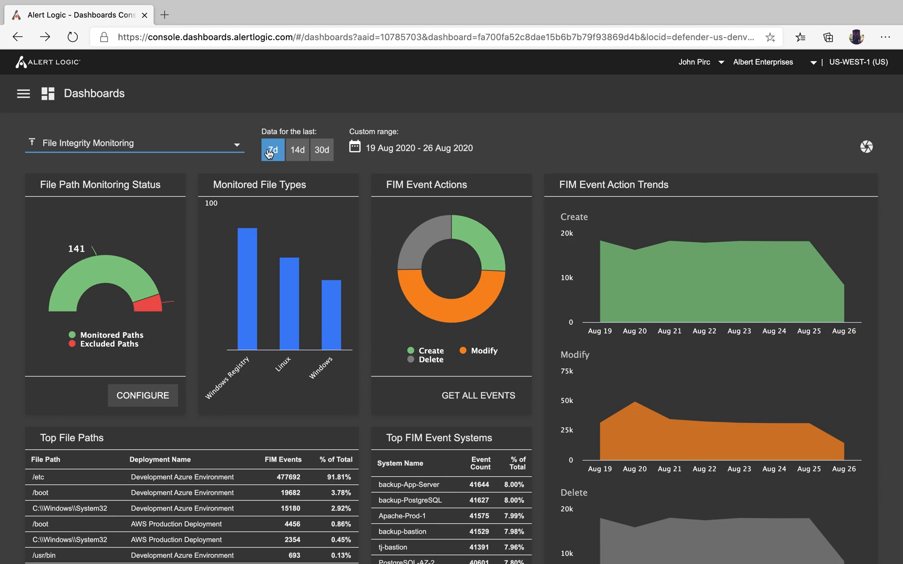
left_click(298, 150)
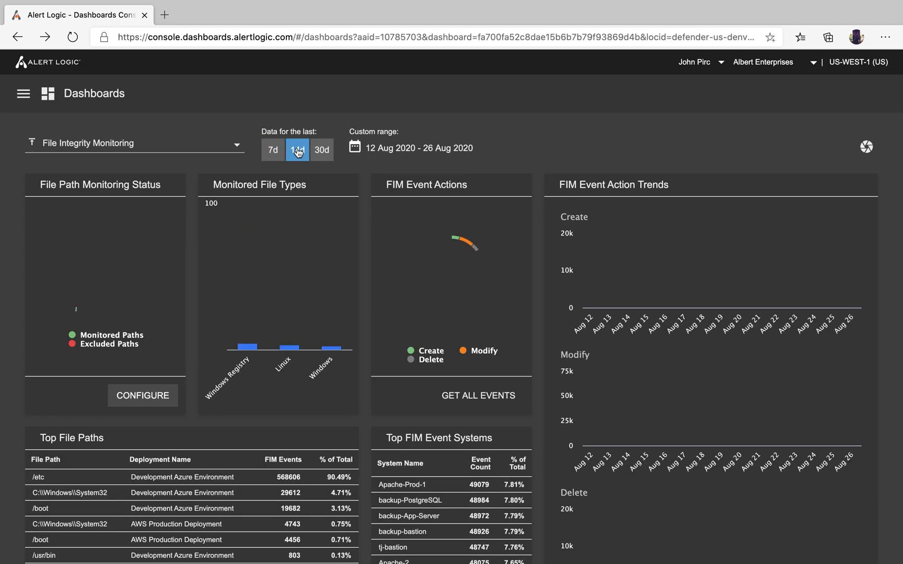
left_click(321, 150)
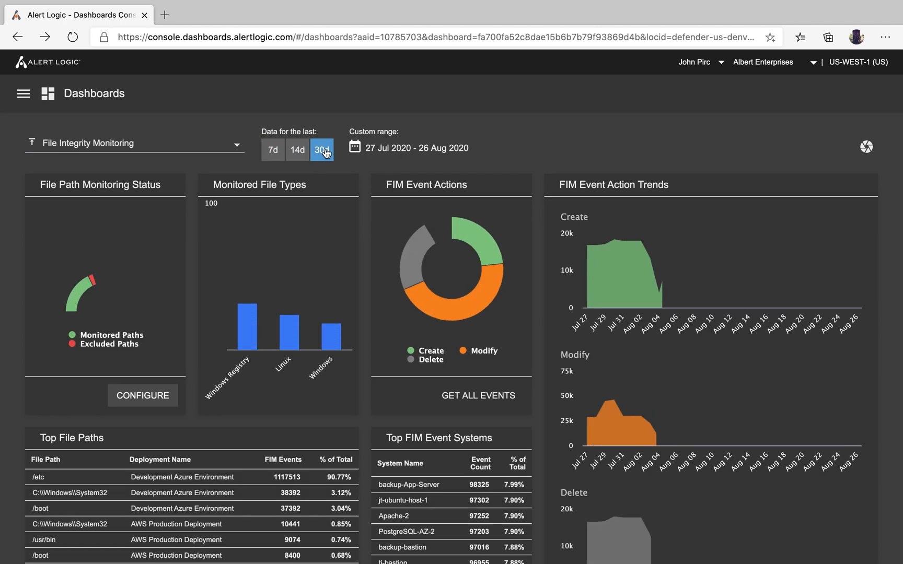
left_click(355, 147)
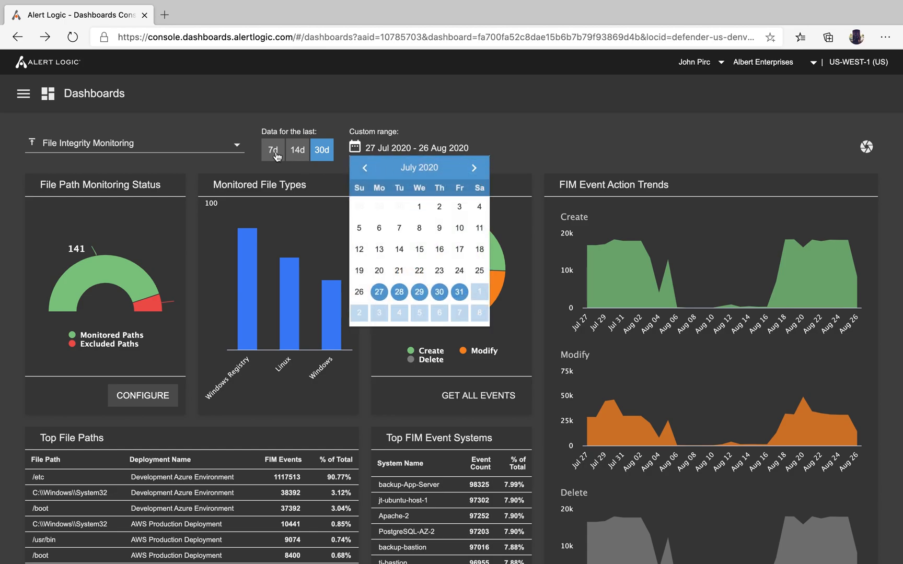
left_click(272, 150)
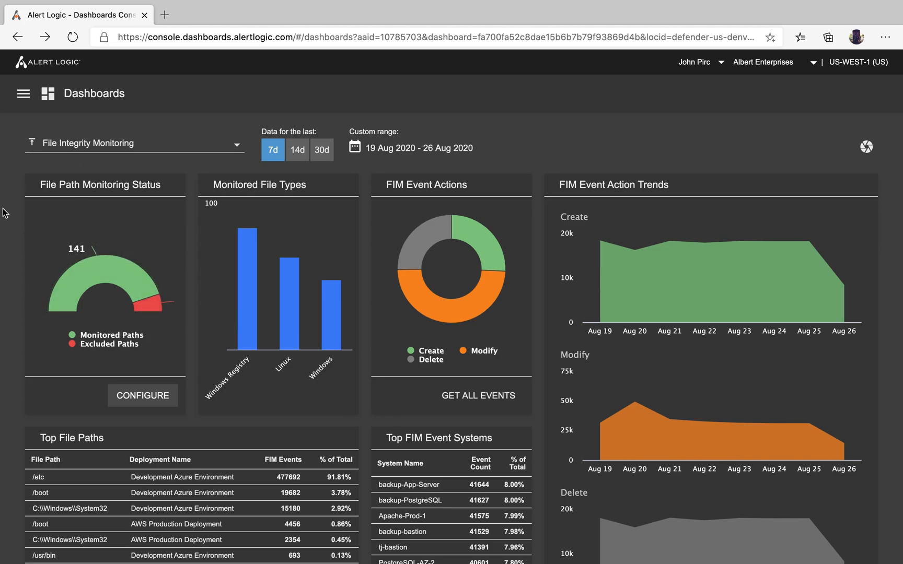
mouse_move(75, 217)
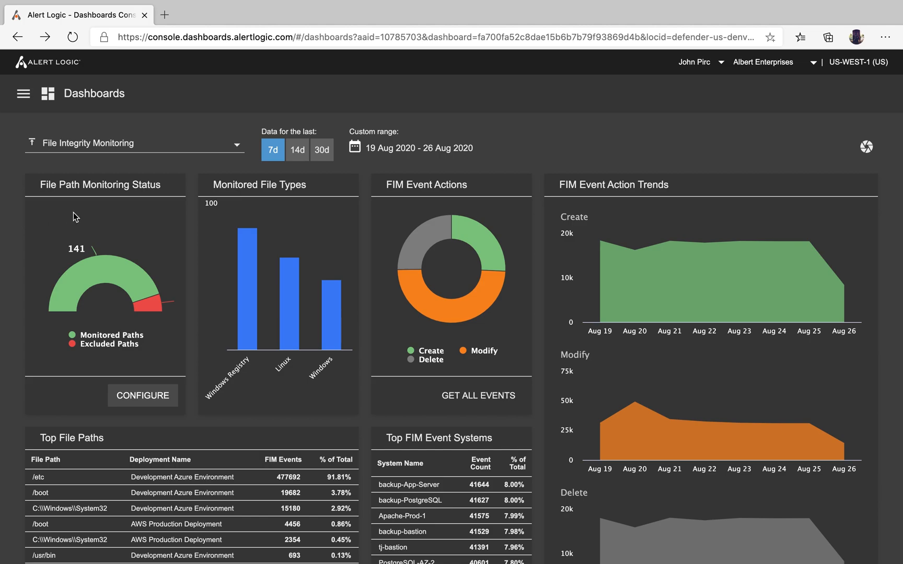
mouse_move(220, 396)
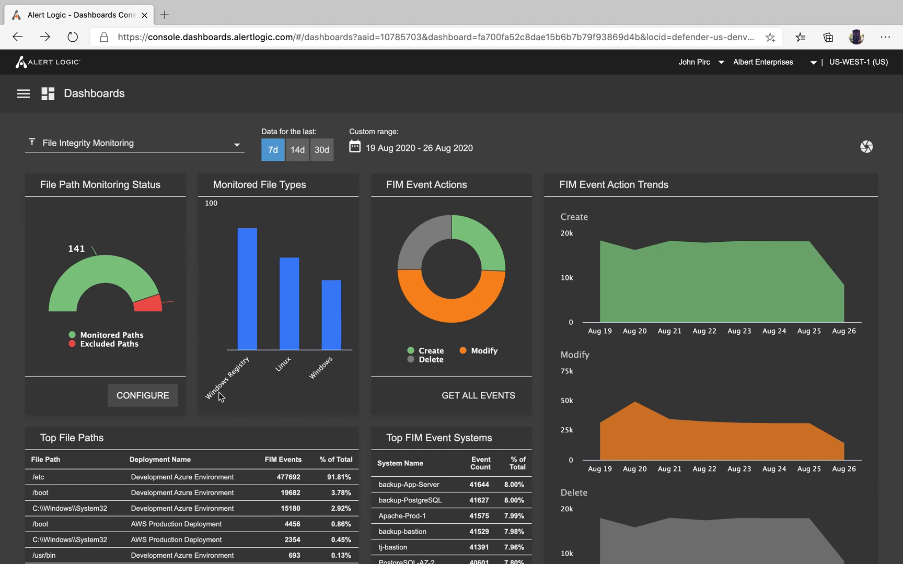
mouse_move(224, 422)
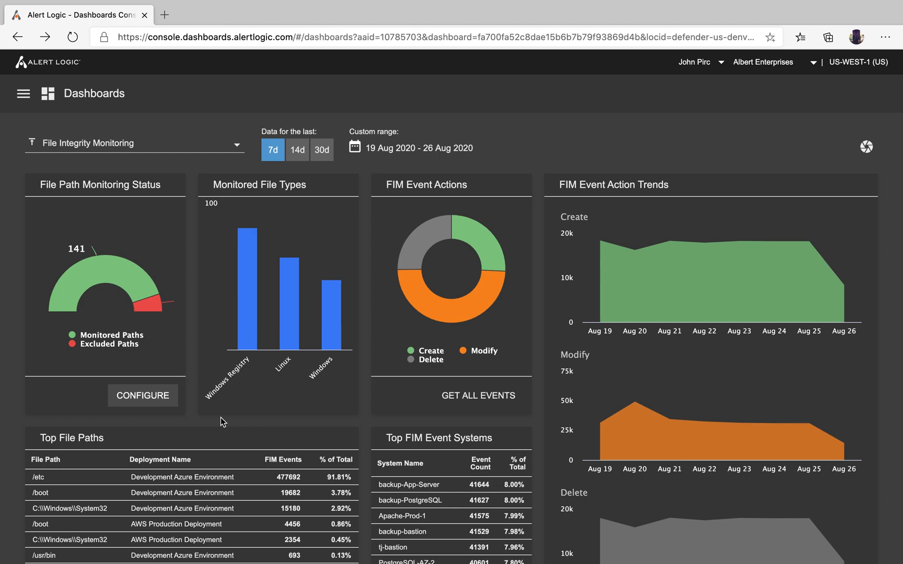
mouse_move(22, 299)
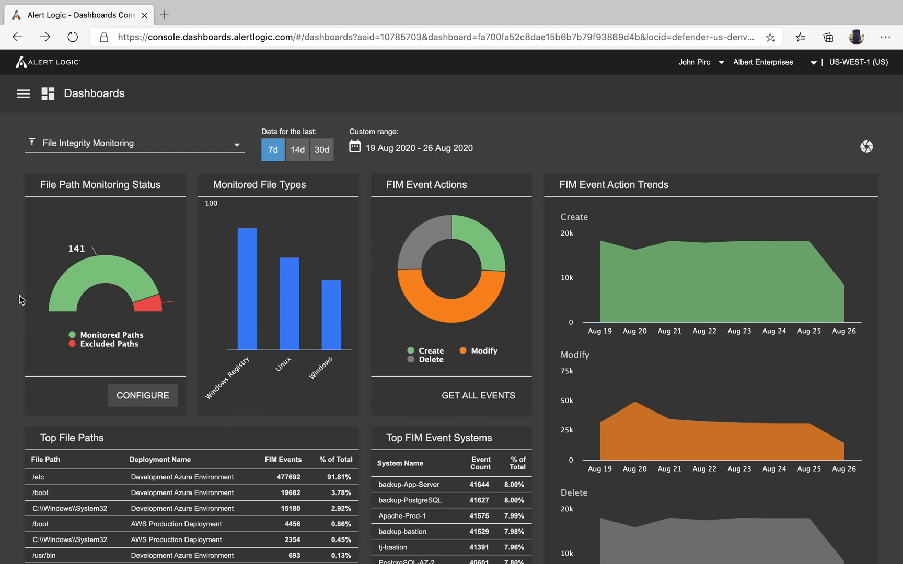
mouse_move(69, 271)
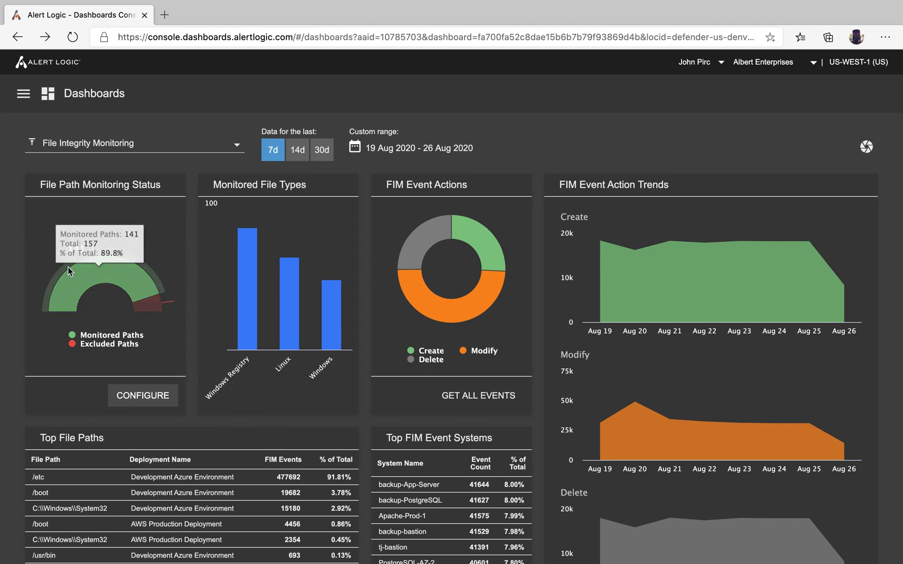
mouse_move(75, 251)
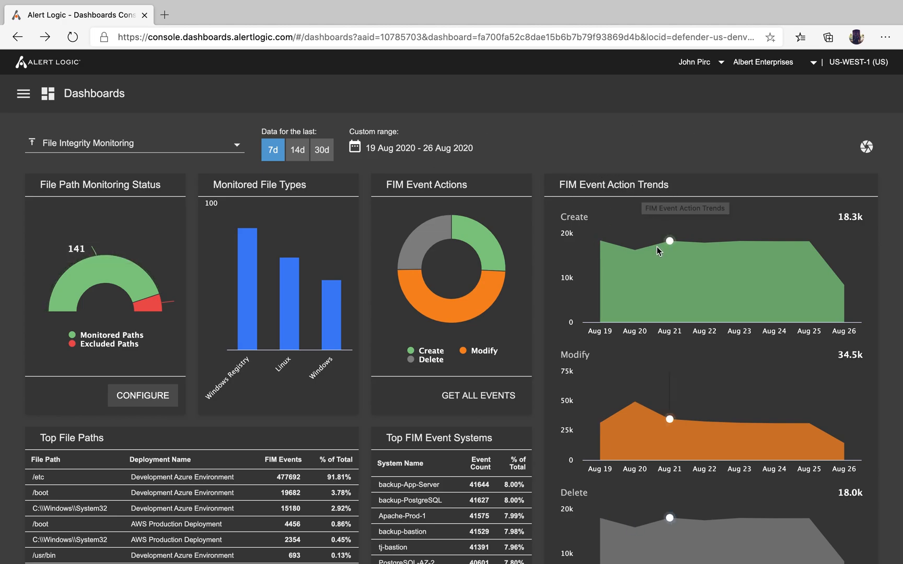
mouse_move(752, 252)
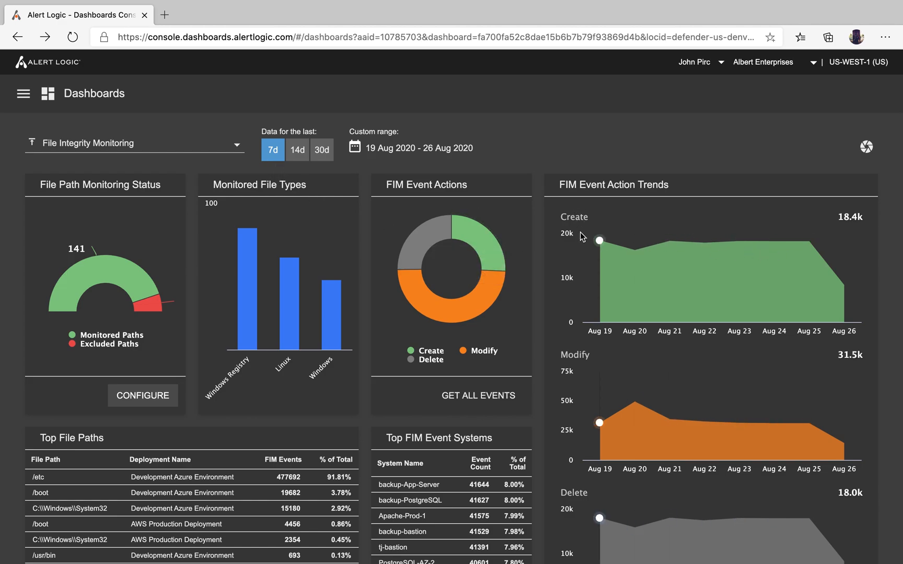
- Scroll through the FIM dashboard and reselect the last 7 days of data
scroll("down", 3)
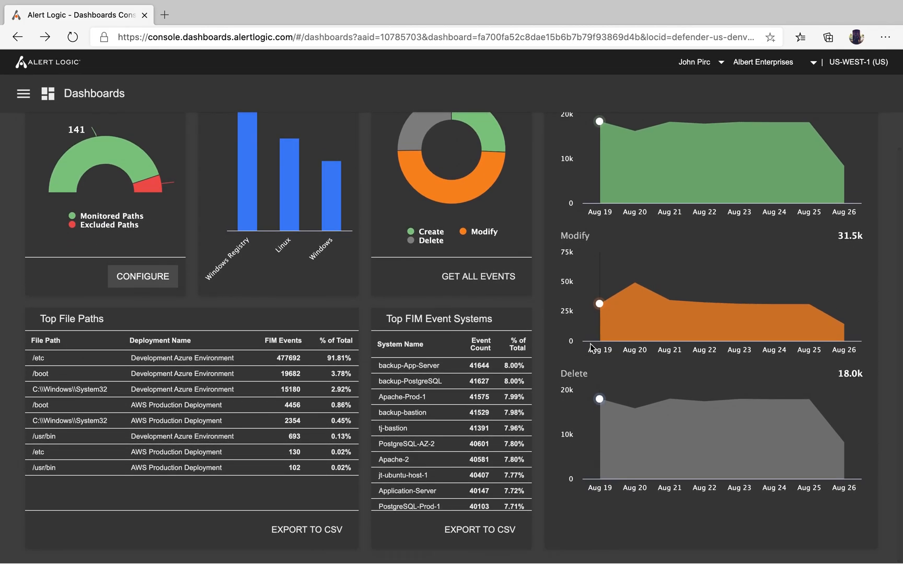
mouse_move(78, 321)
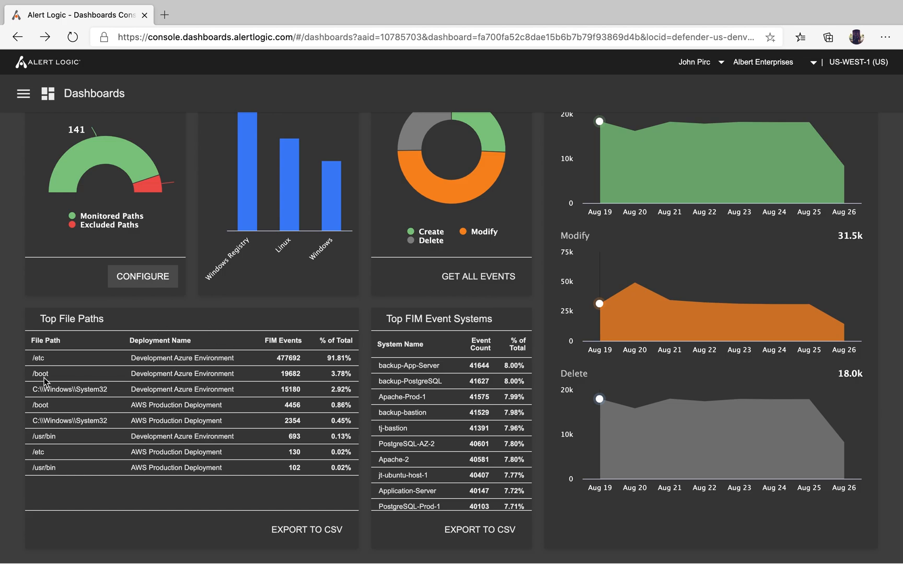
mouse_move(32, 357)
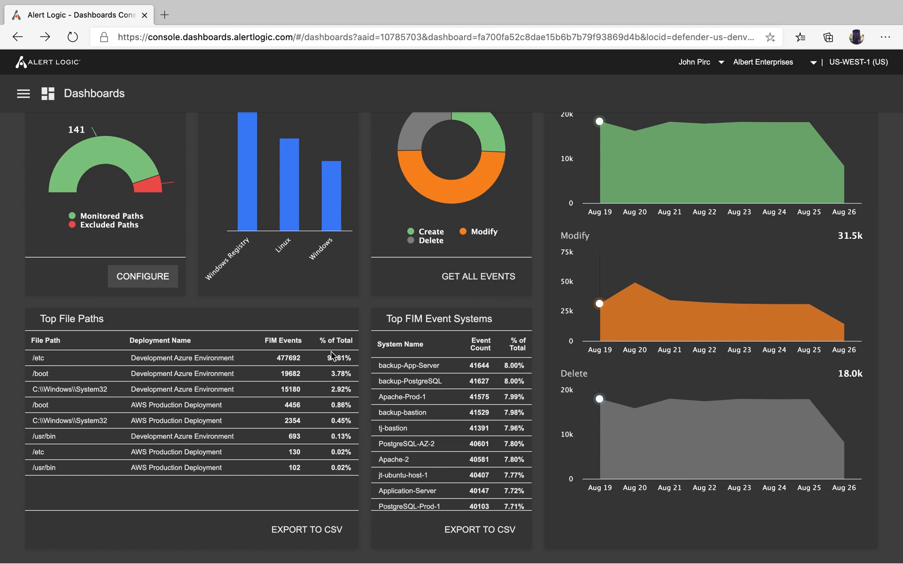
mouse_move(343, 355)
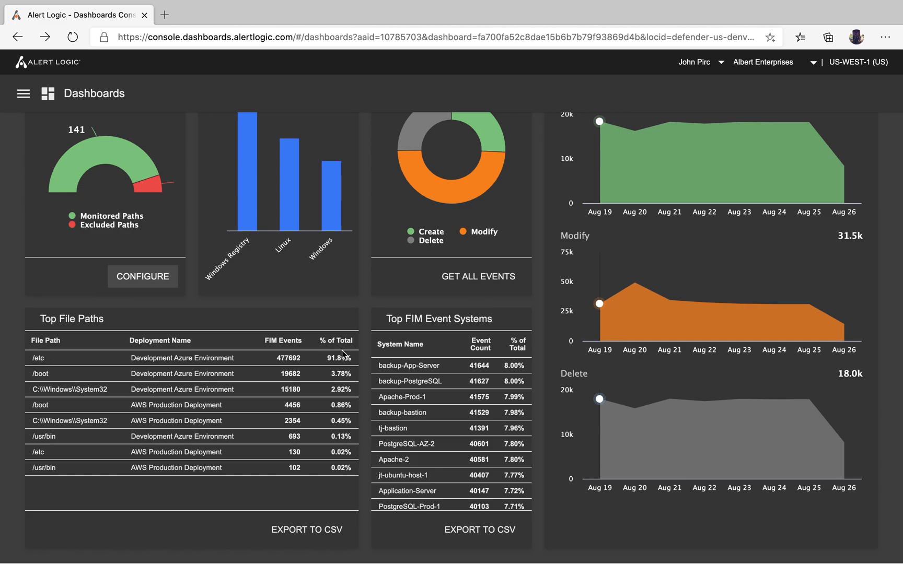
mouse_move(399, 344)
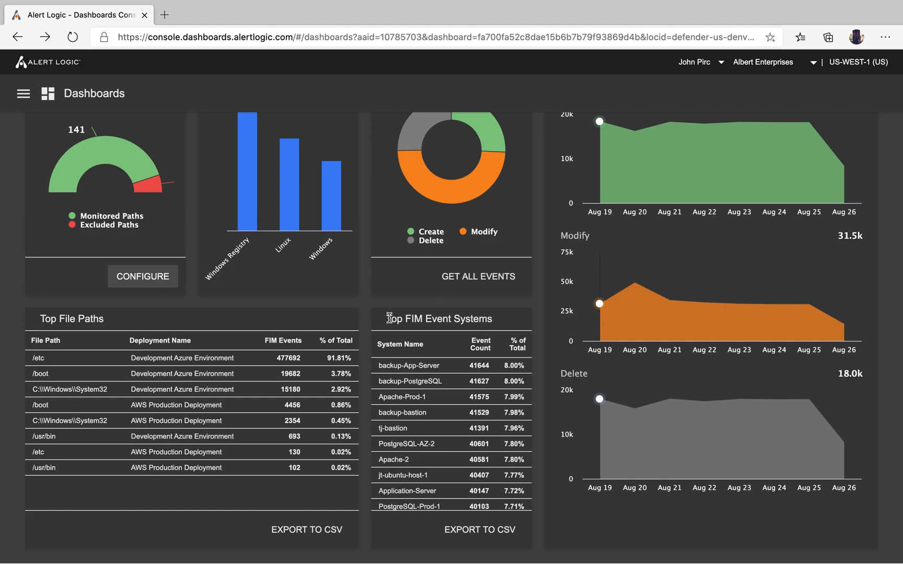
mouse_move(326, 439)
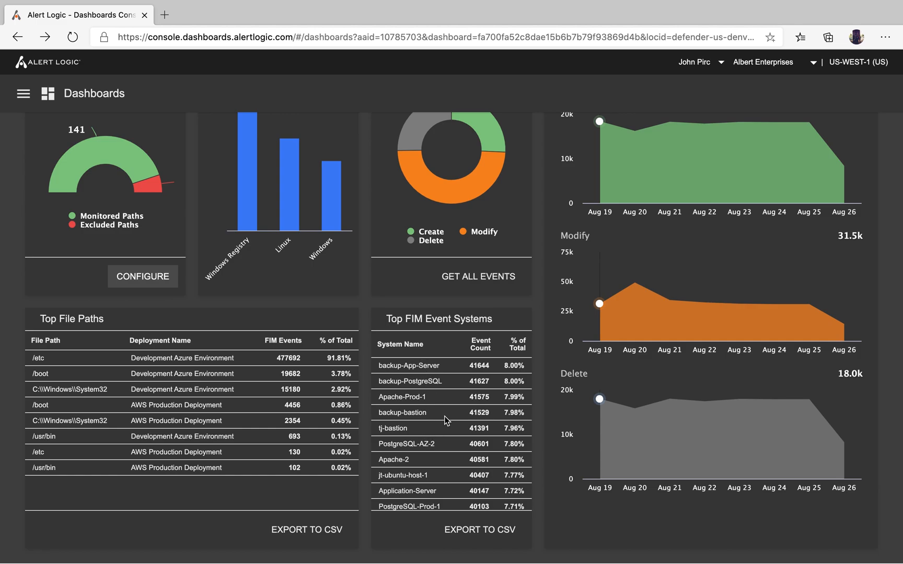
mouse_move(452, 441)
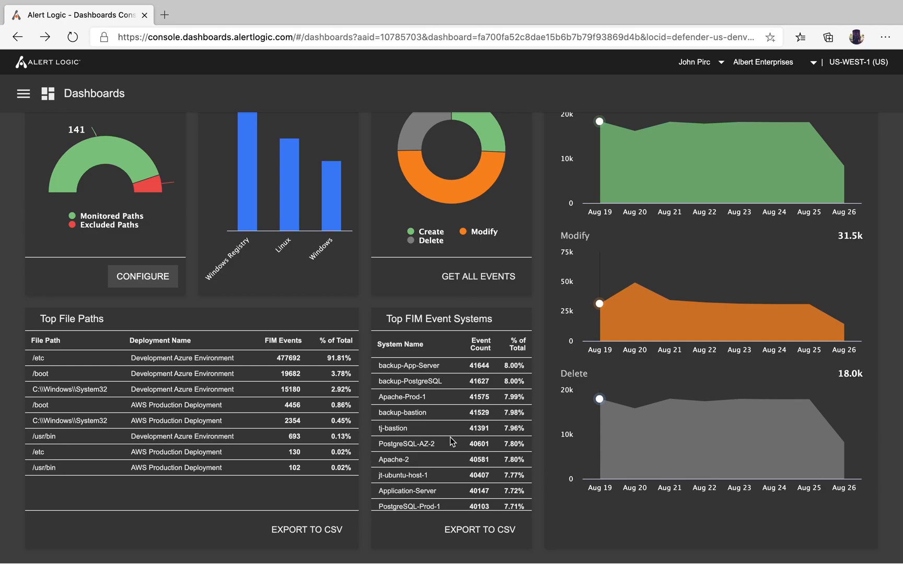
mouse_move(452, 441)
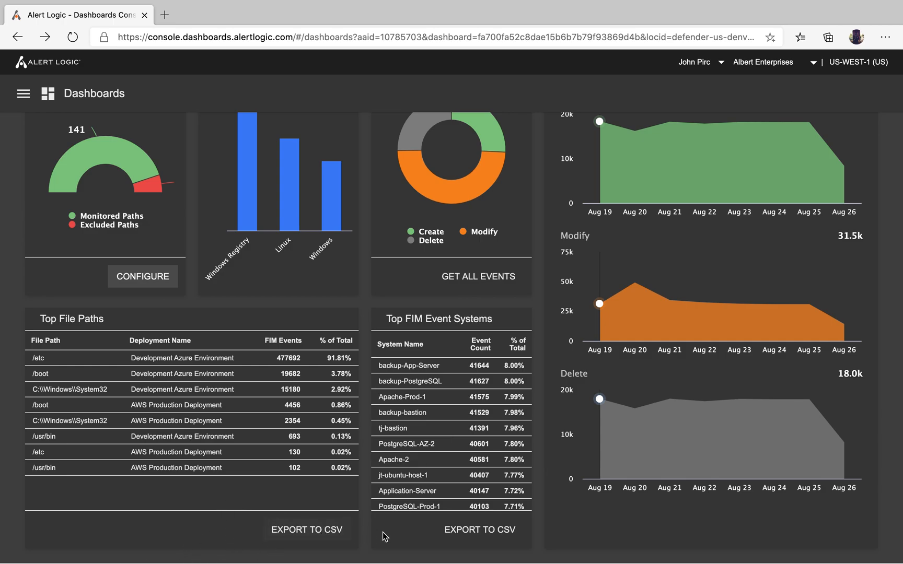
scroll("down", 3)
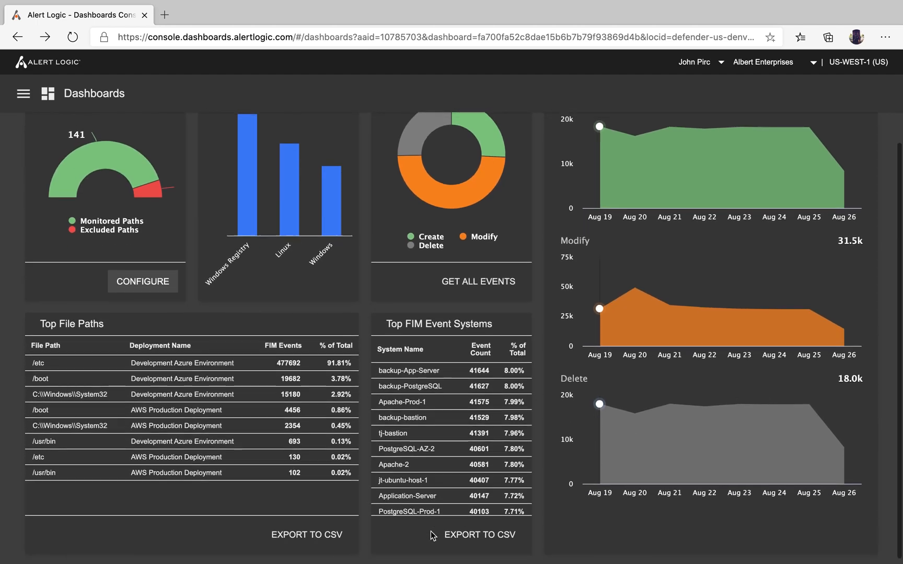
left_click(272, 150)
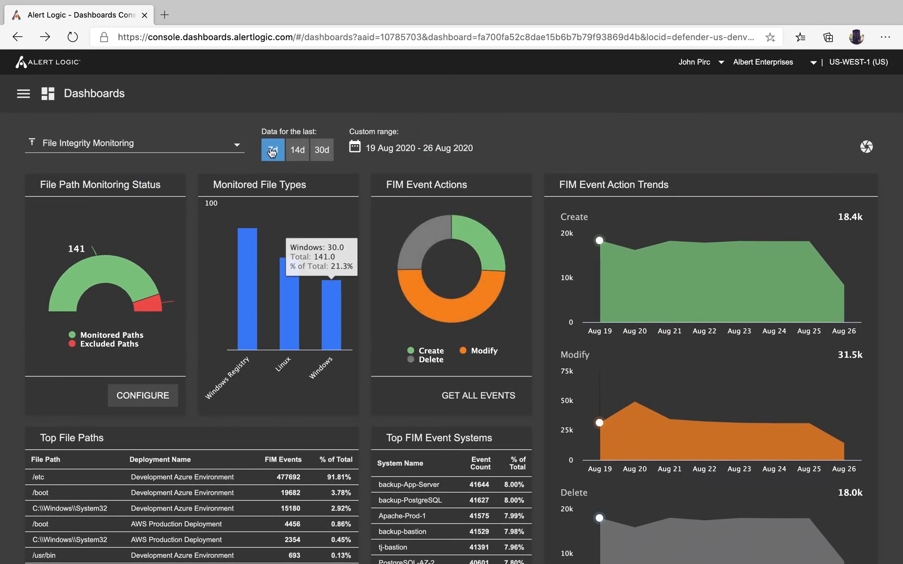
left_click(272, 150)
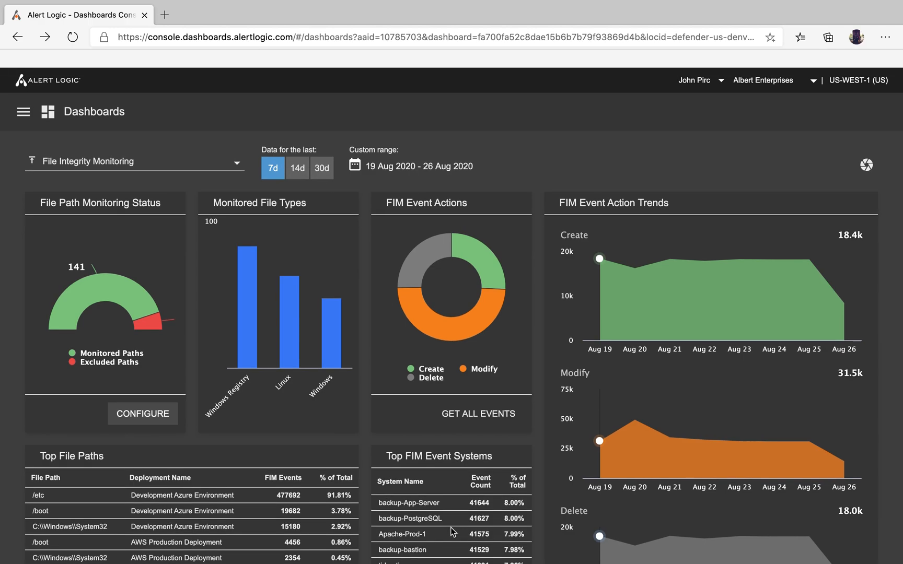
scroll("down", 3)
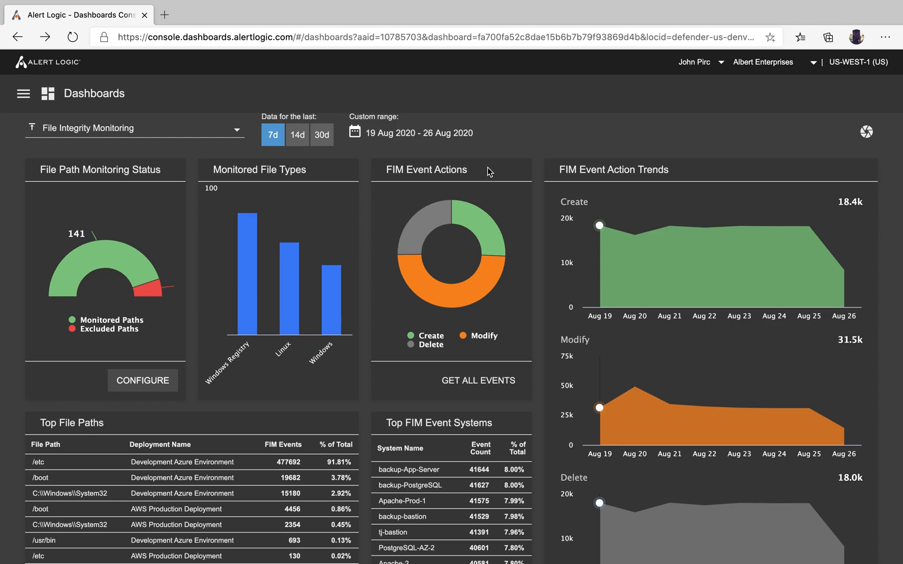
mouse_move(459, 385)
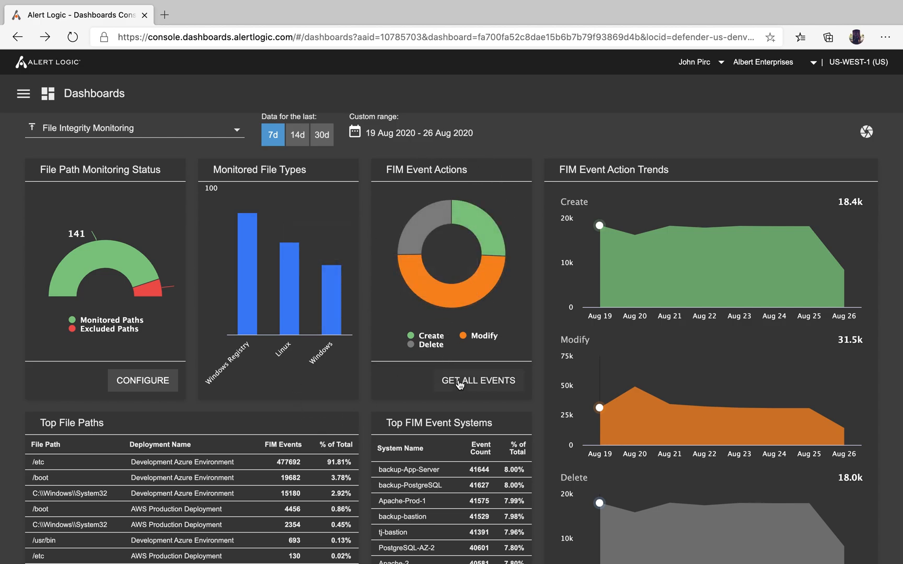
mouse_move(368, 354)
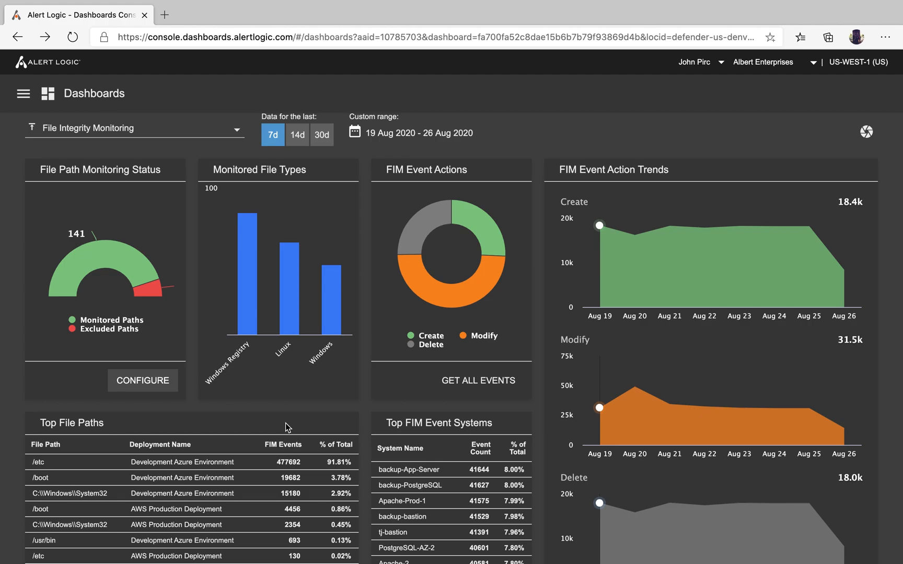
mouse_move(366, 363)
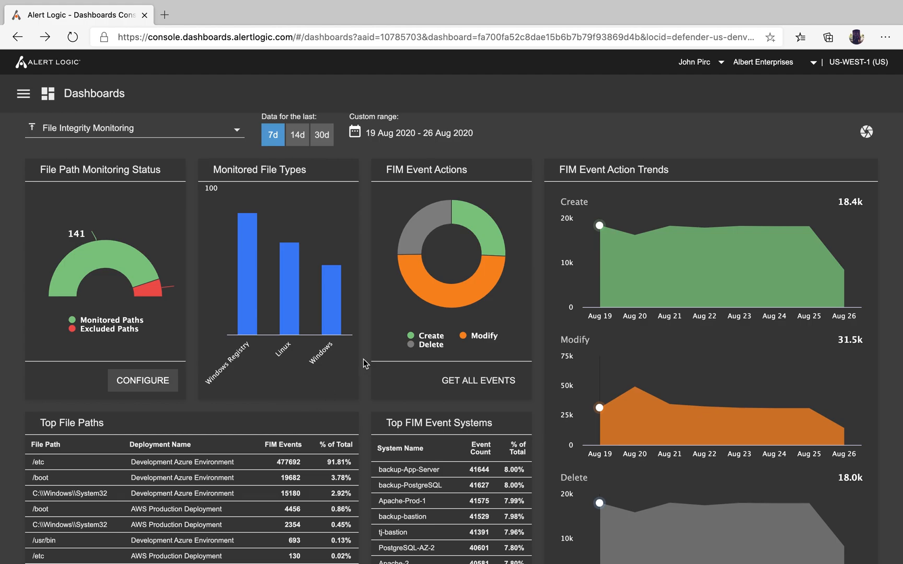
- Go to File Integrity Monitoring path configuration for the Development Azure Environment deployment
scroll("down", 3)
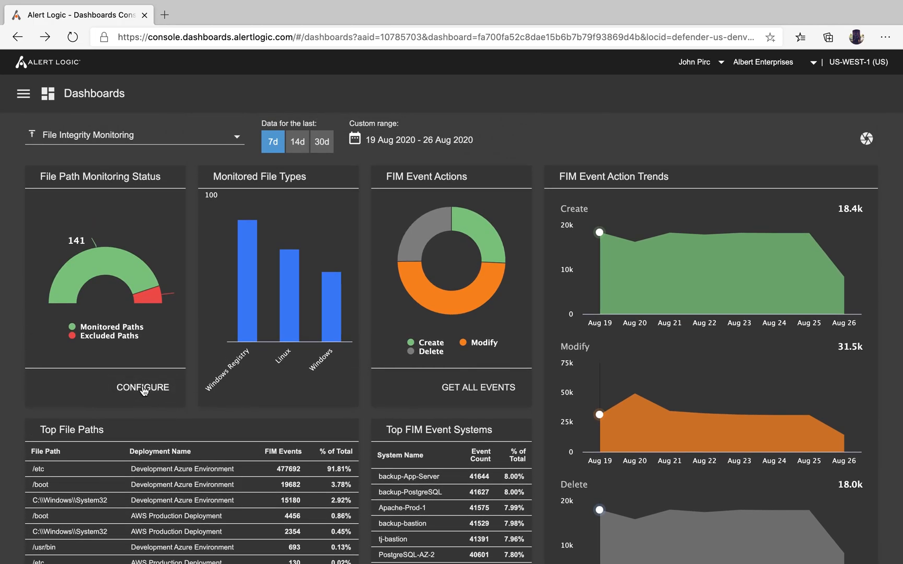
left_click(142, 387)
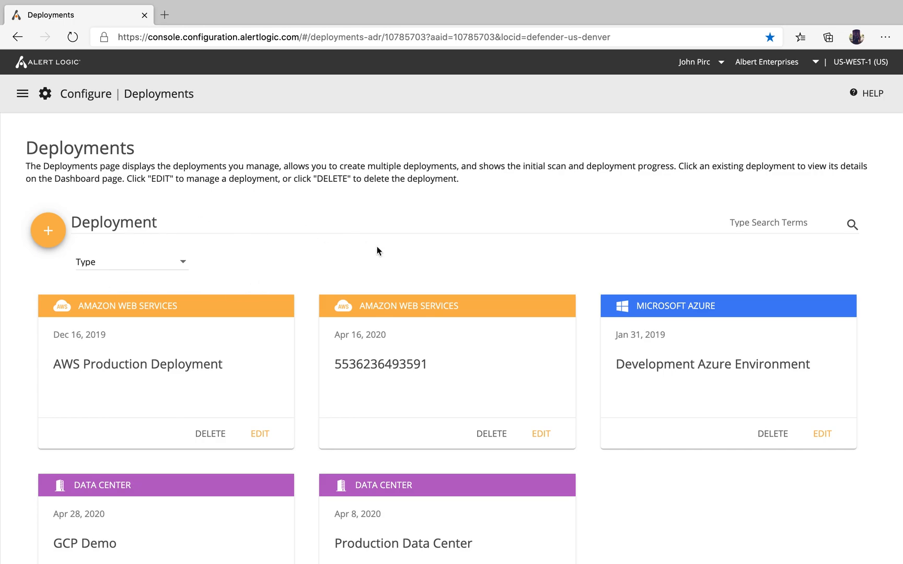
scroll("down", 3)
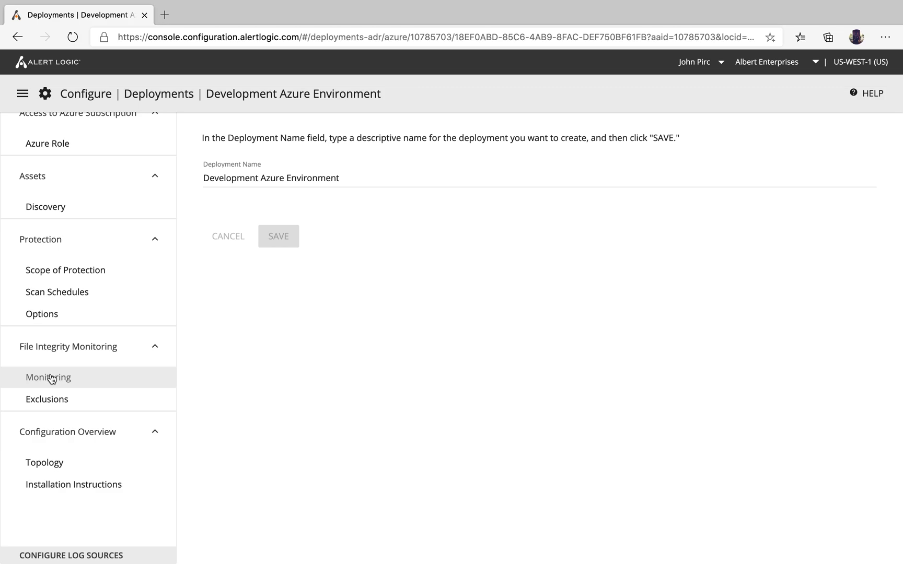
- Show the GNU/Linux monitored paths, selecting all of them and then clearing the selection
left_click(48, 377)
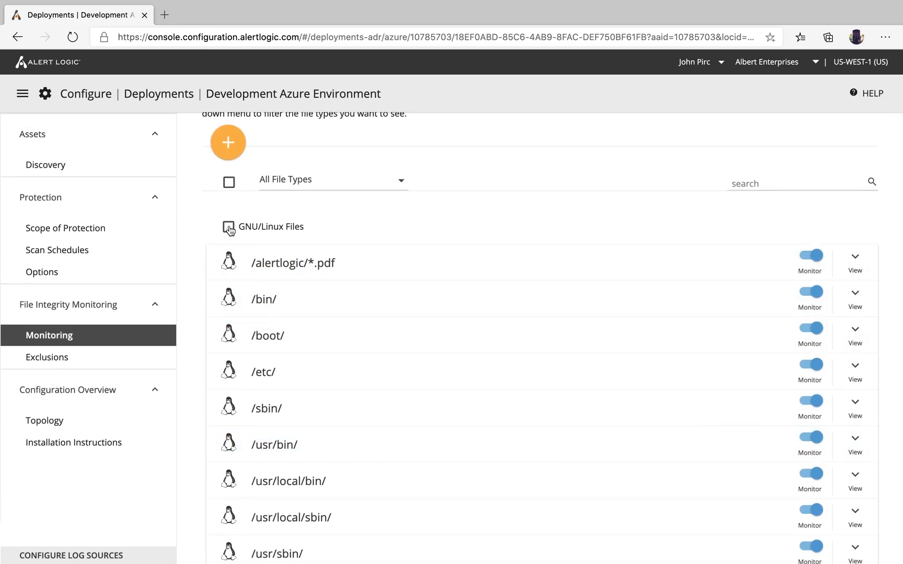
left_click(229, 227)
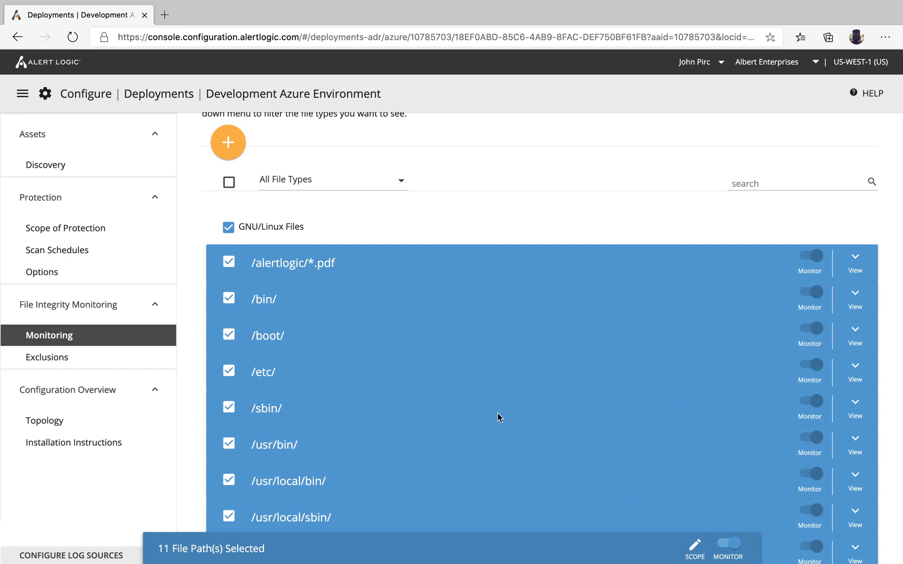
left_click(228, 226)
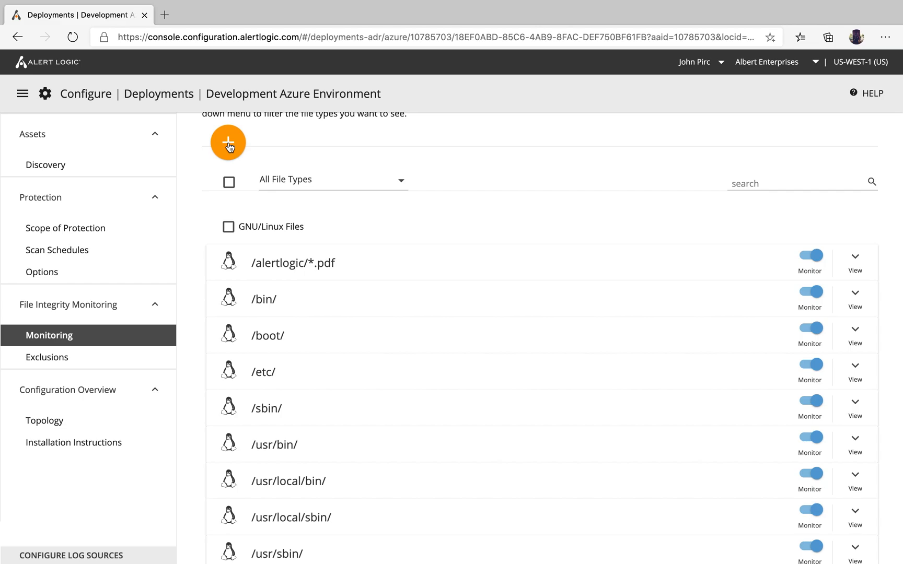
- Start a GNU/Linux monitoring entry: base path /alert, monitoring on, description 'whatever'
left_click(227, 142)
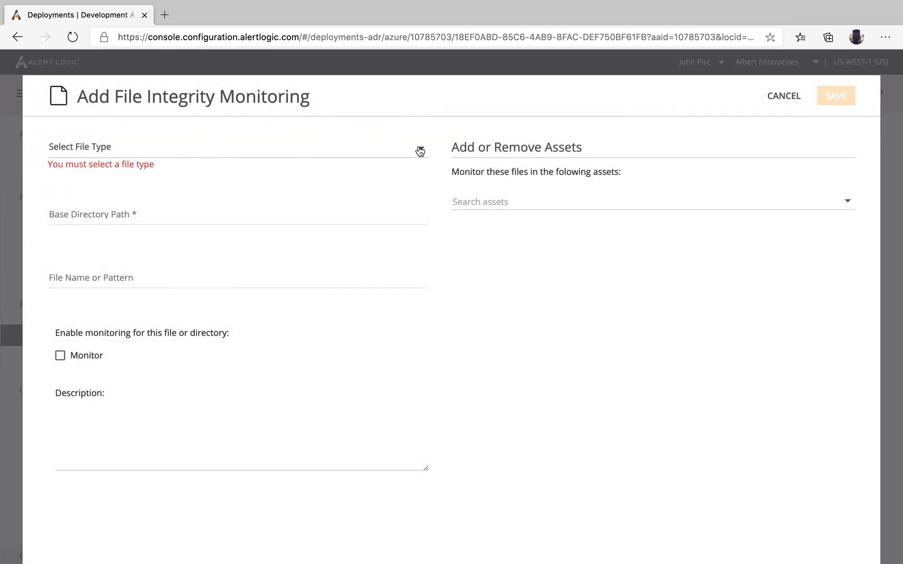
left_click(236, 147)
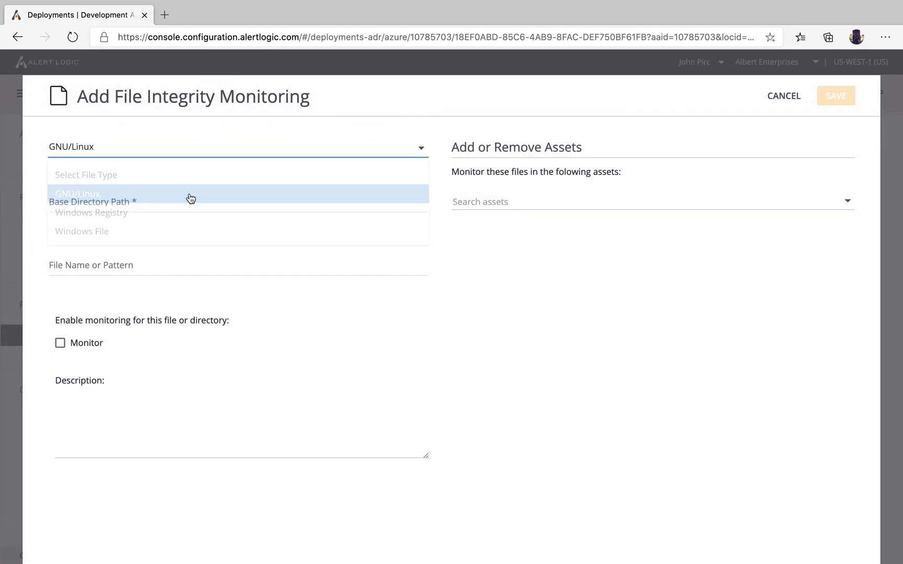
left_click(77, 194)
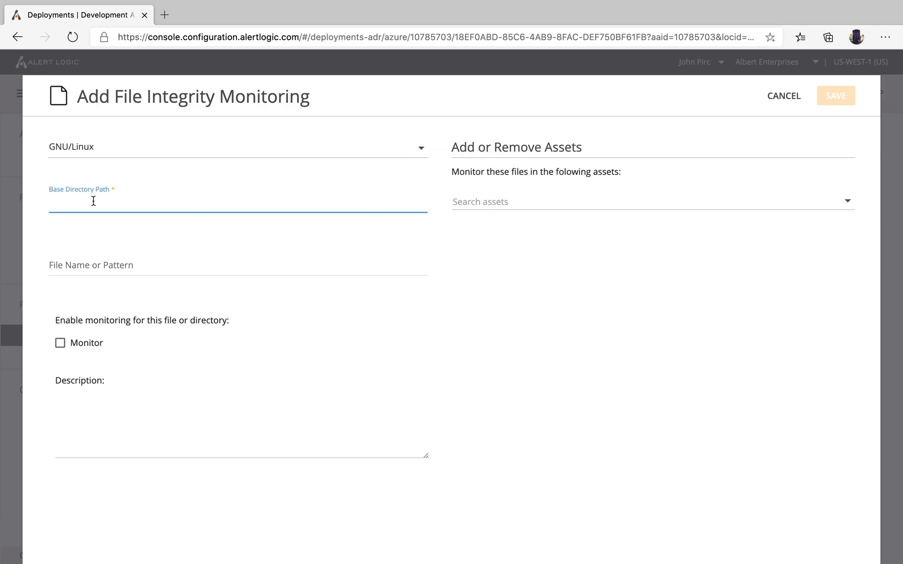
type("/")
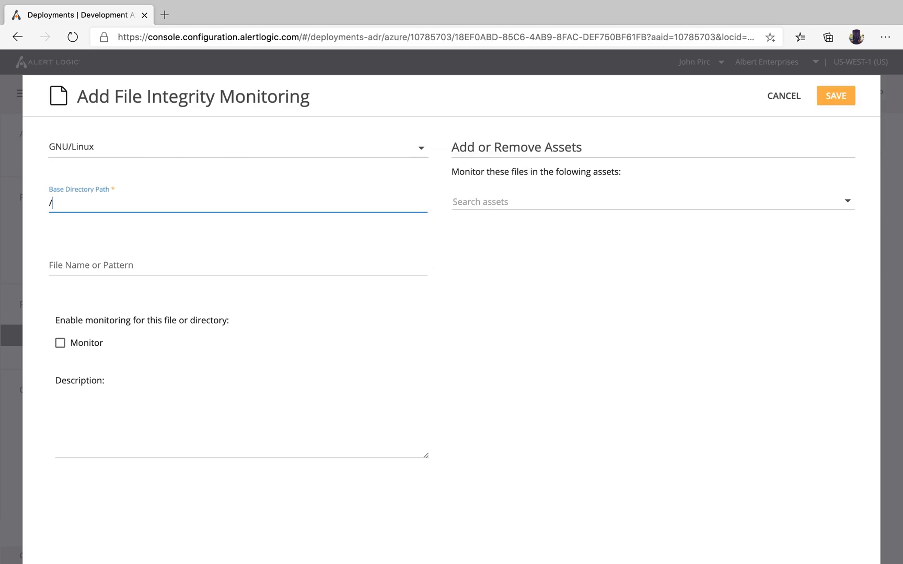
type("alert")
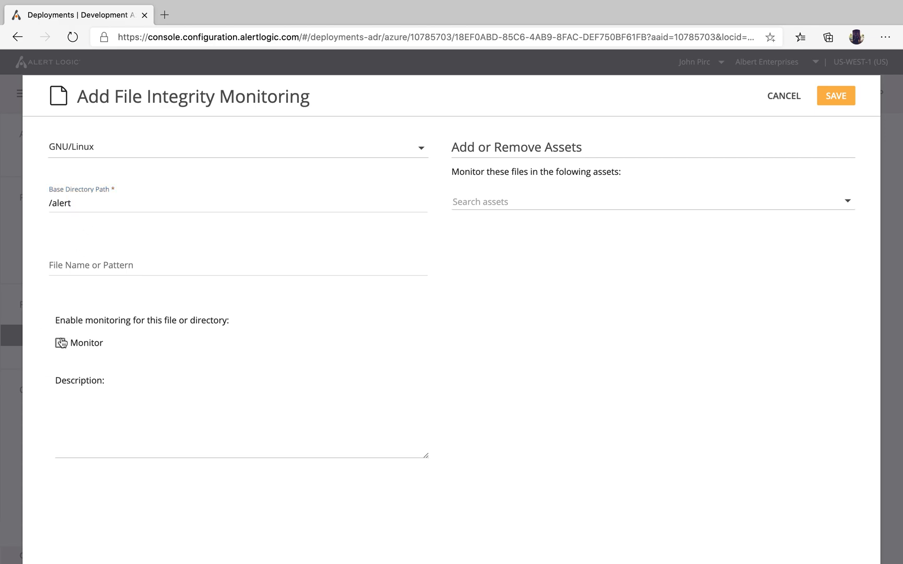
left_click(60, 343)
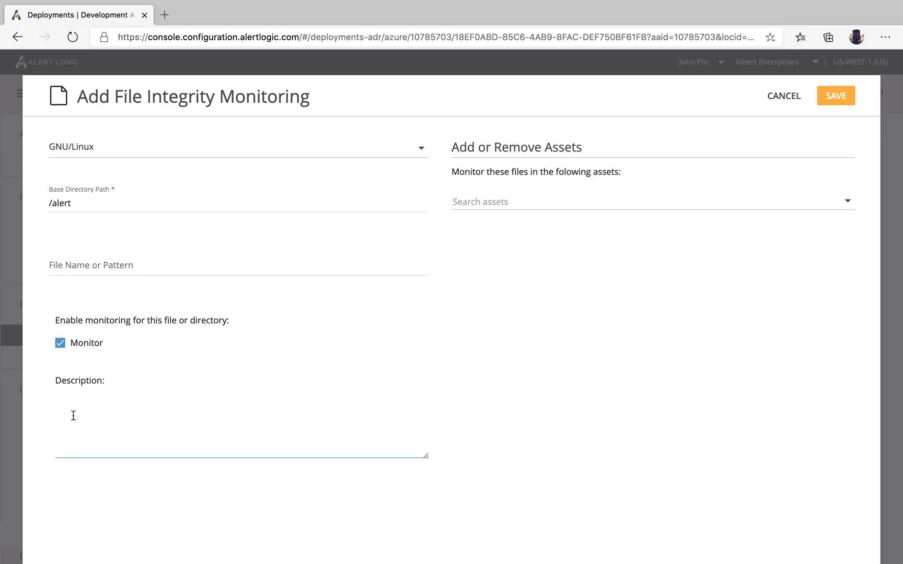
type("what")
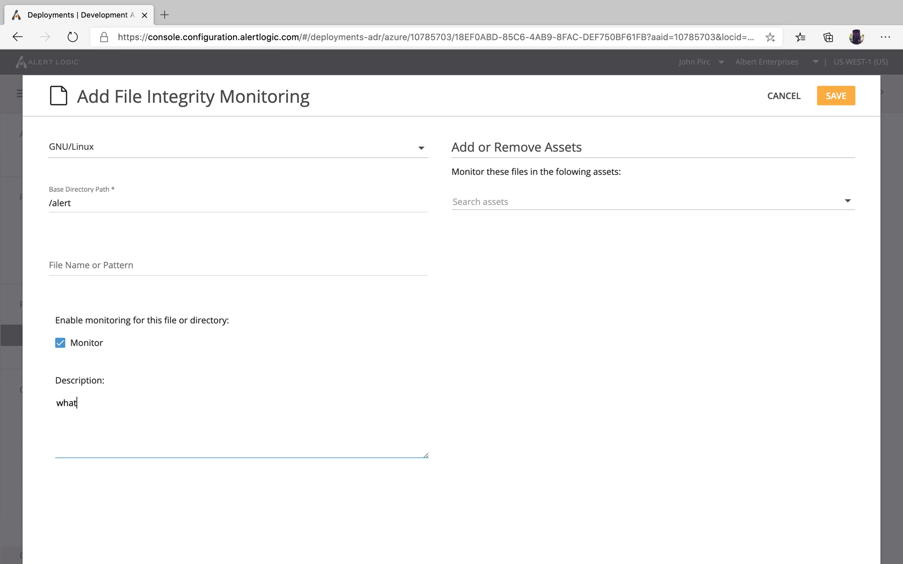
type("ever")
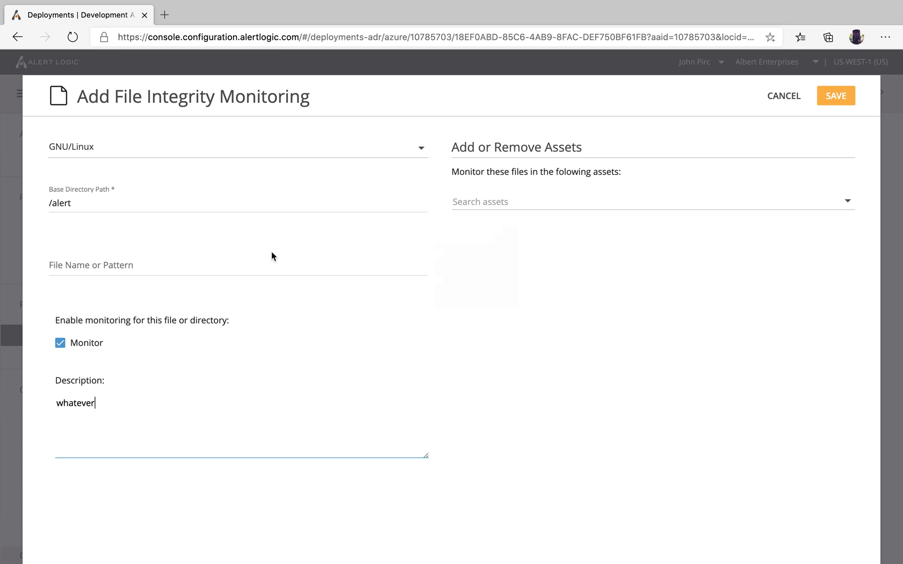
mouse_move(266, 258)
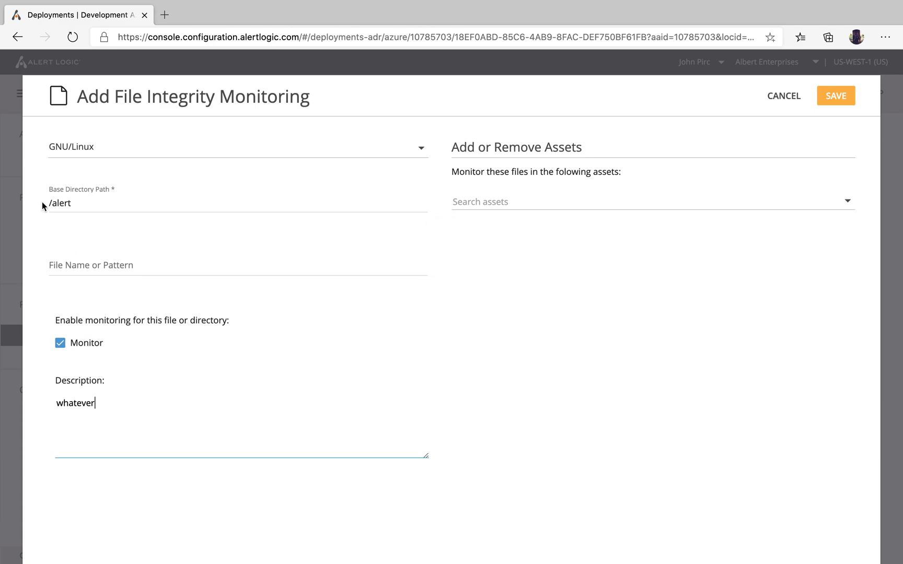
mouse_move(46, 207)
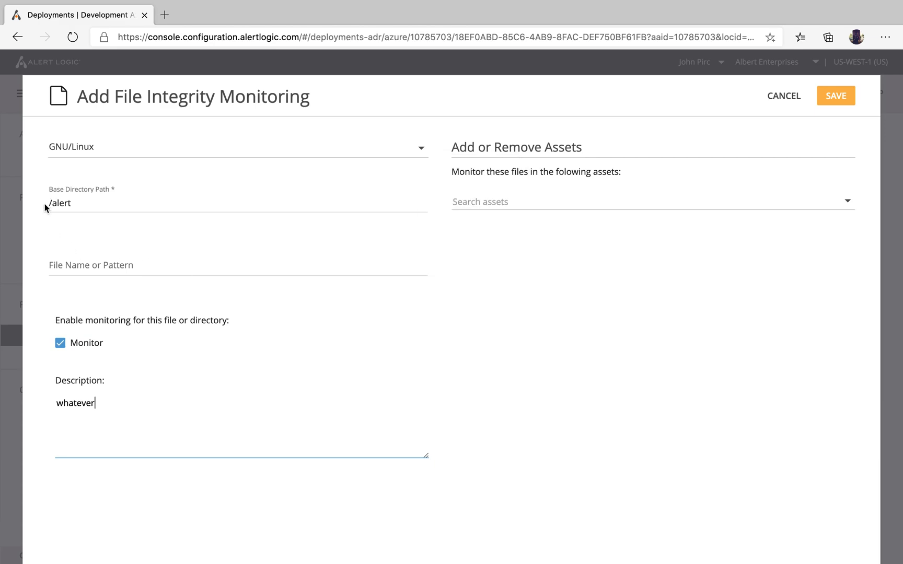
mouse_move(61, 203)
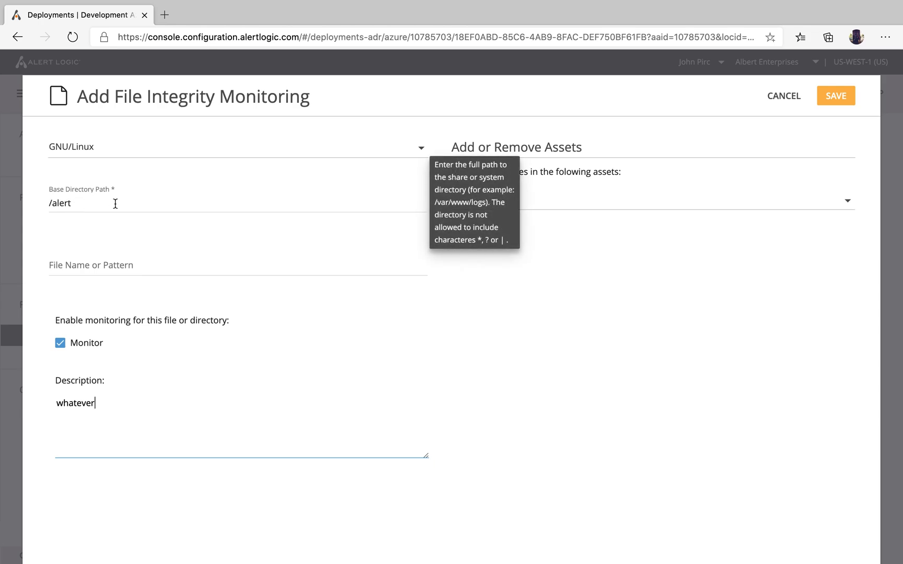
mouse_move(198, 205)
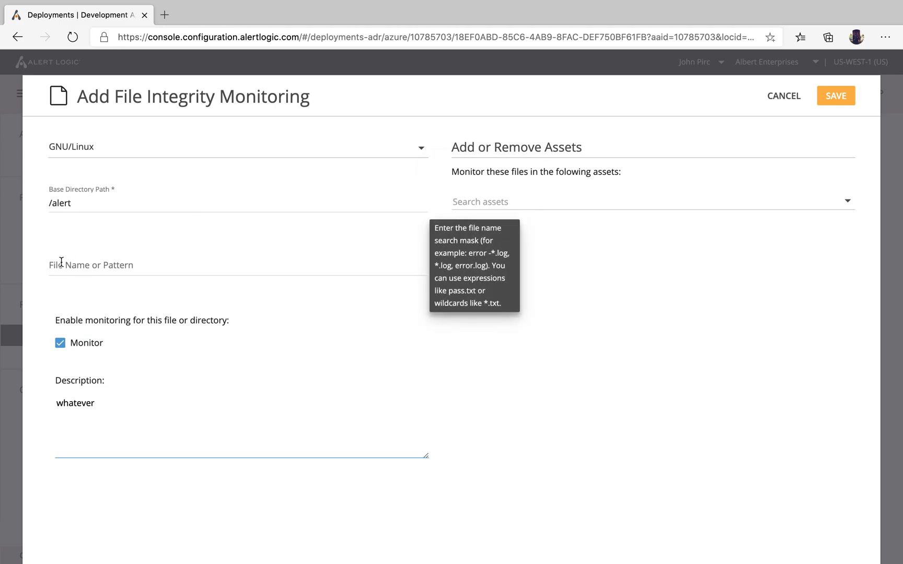
- Enter productroadmap.pdf as the file pattern, then replace the name to make it *.pdf
left_click(231, 265)
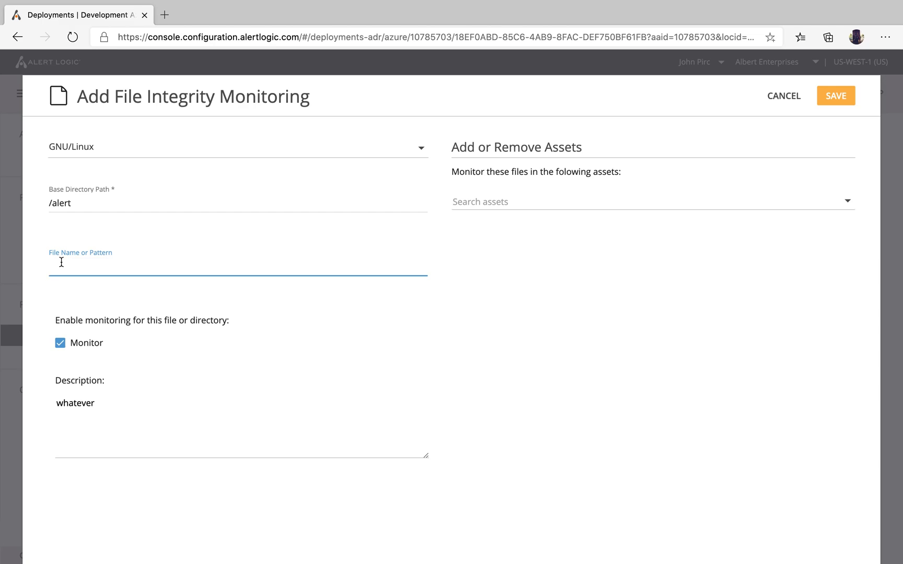
type("product")
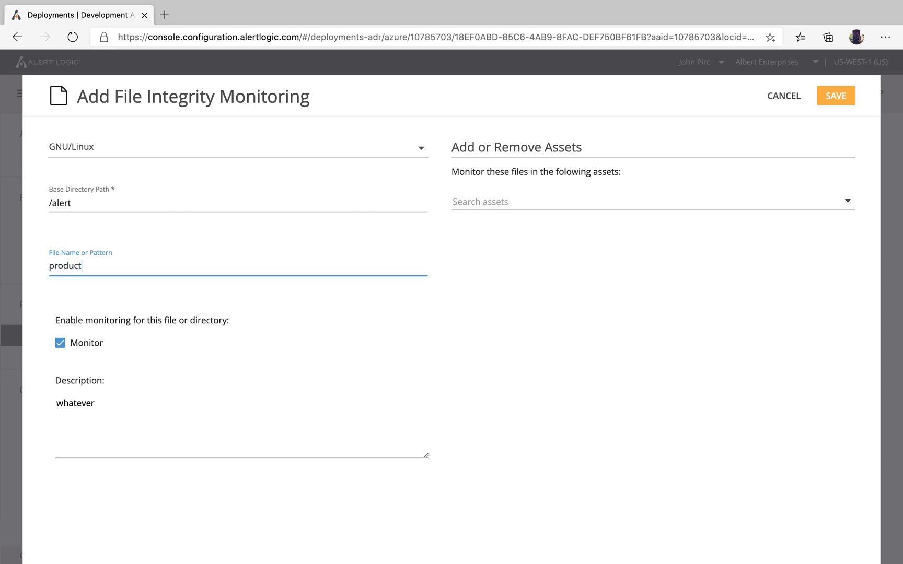
type("roadm")
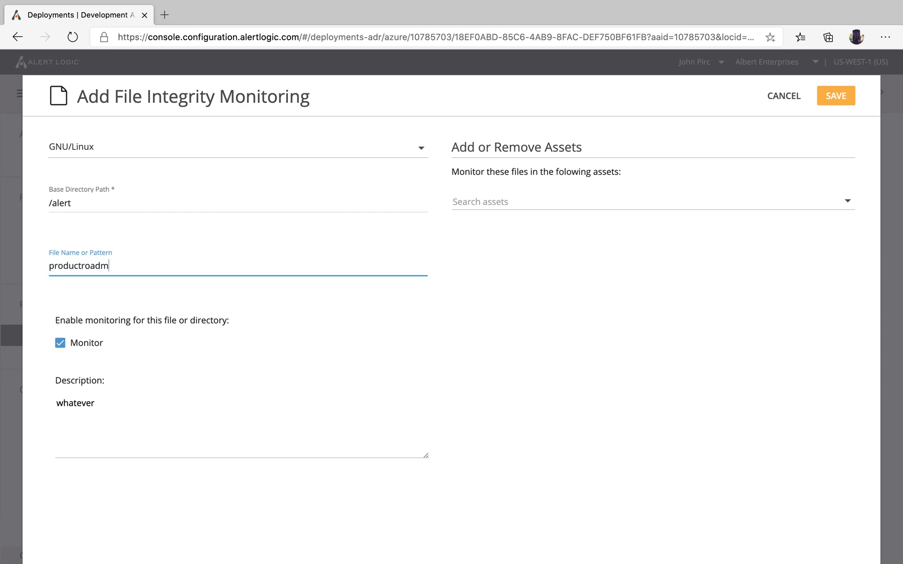
type("ap.")
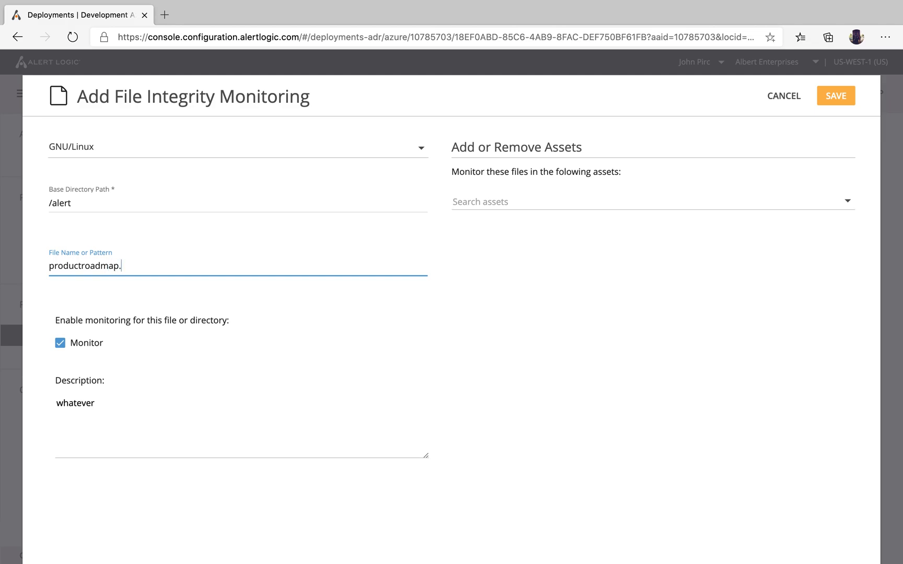
type("pdf")
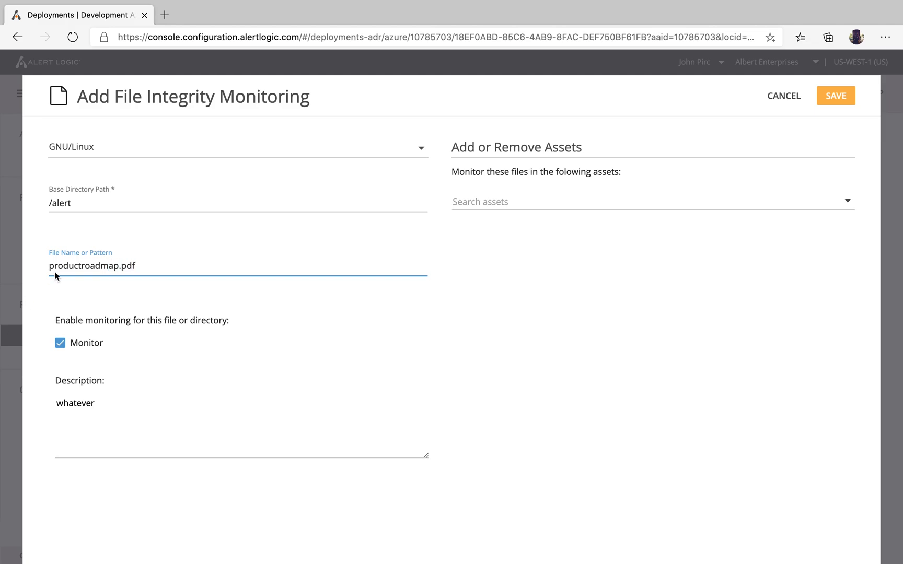
mouse_move(92, 266)
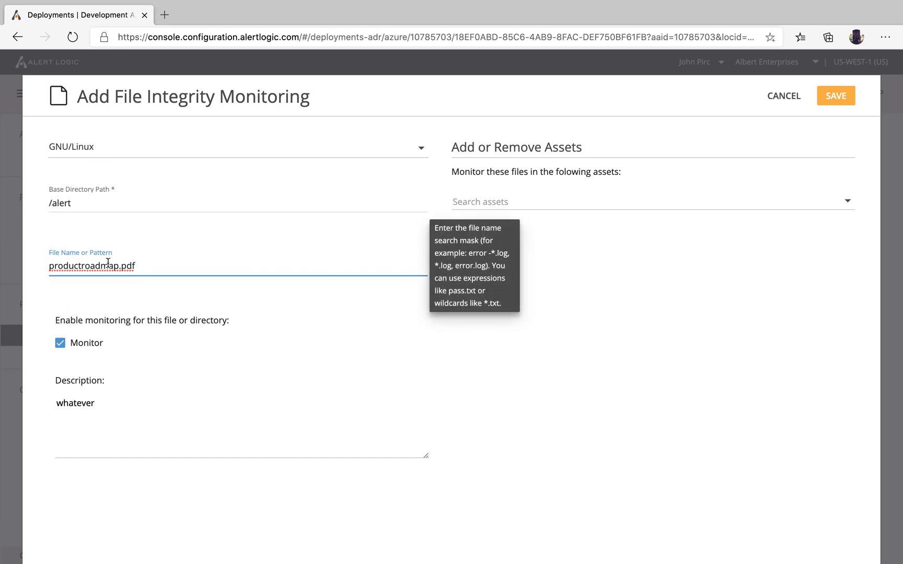
double_click(92, 266)
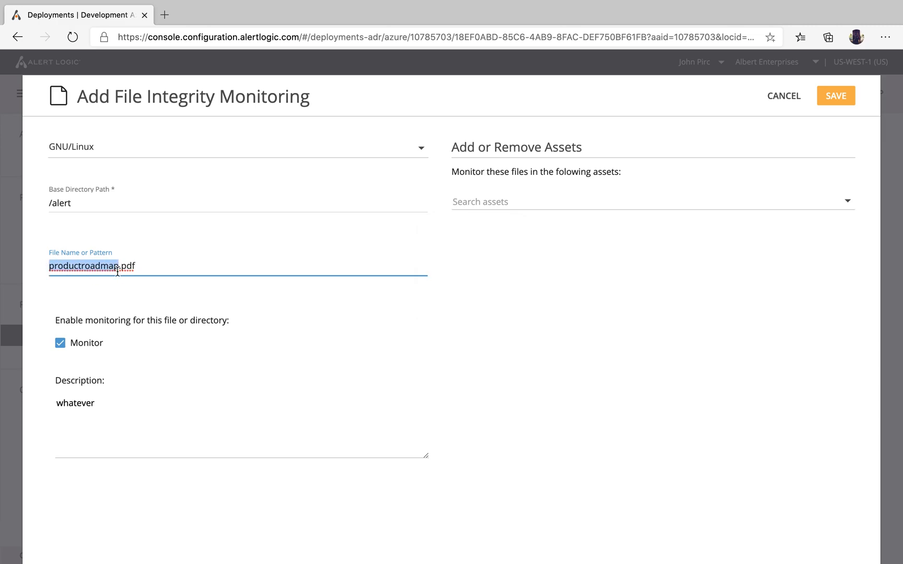
key("Backspace")
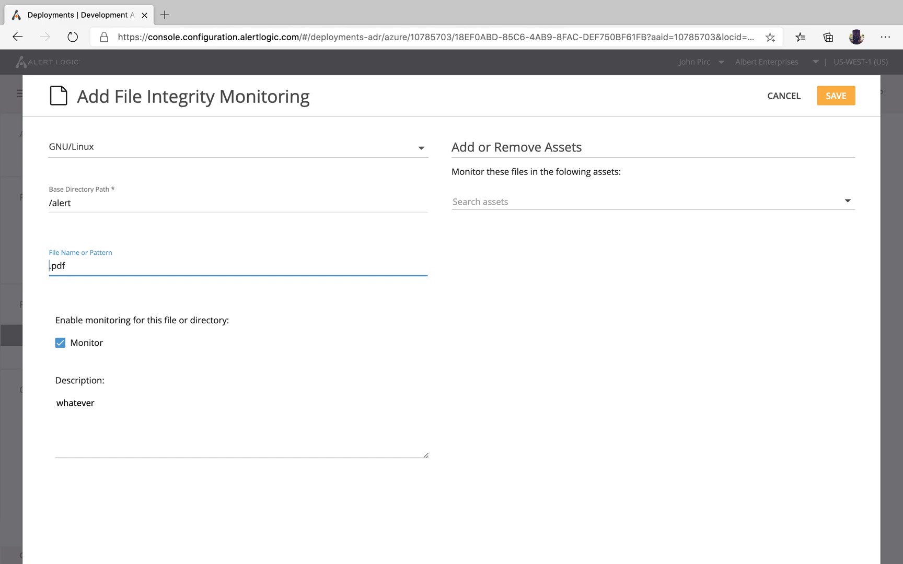
type("*")
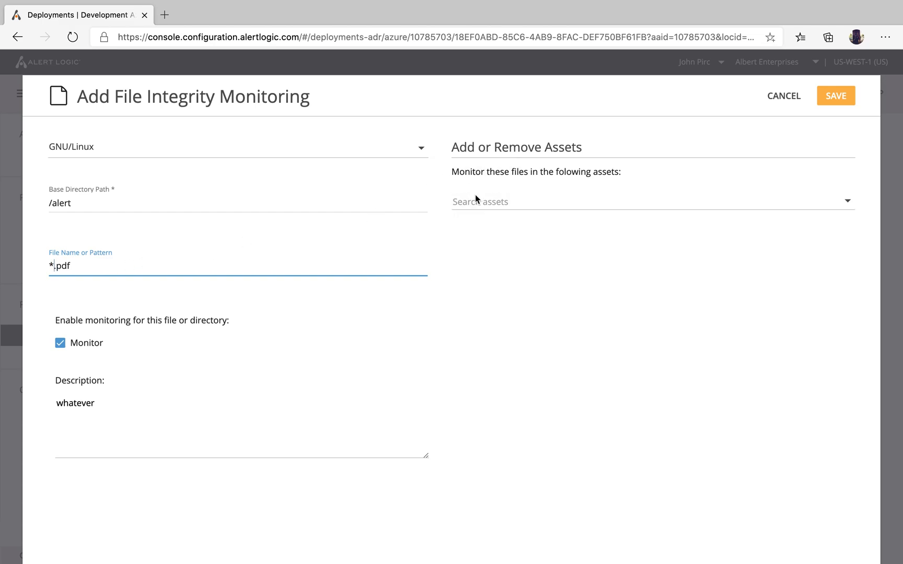
mouse_move(461, 119)
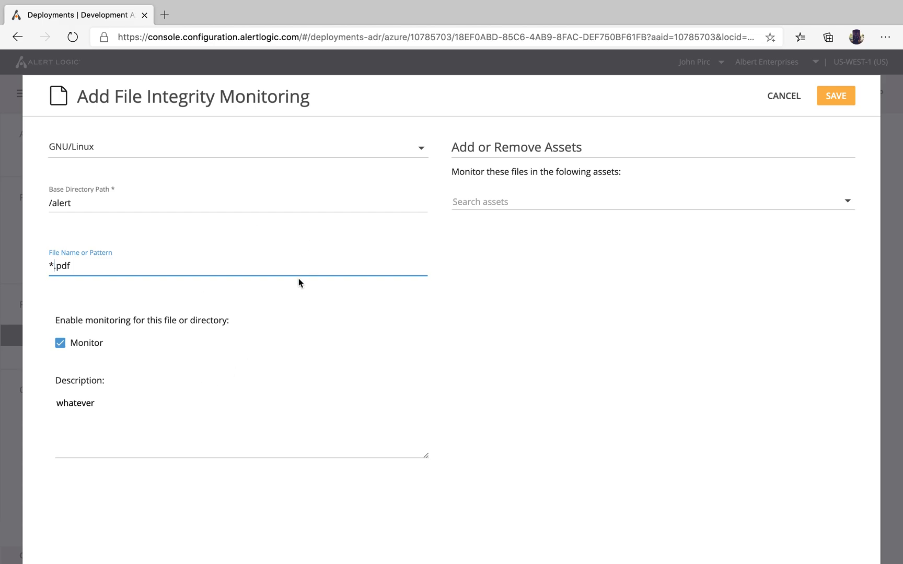
mouse_move(500, 203)
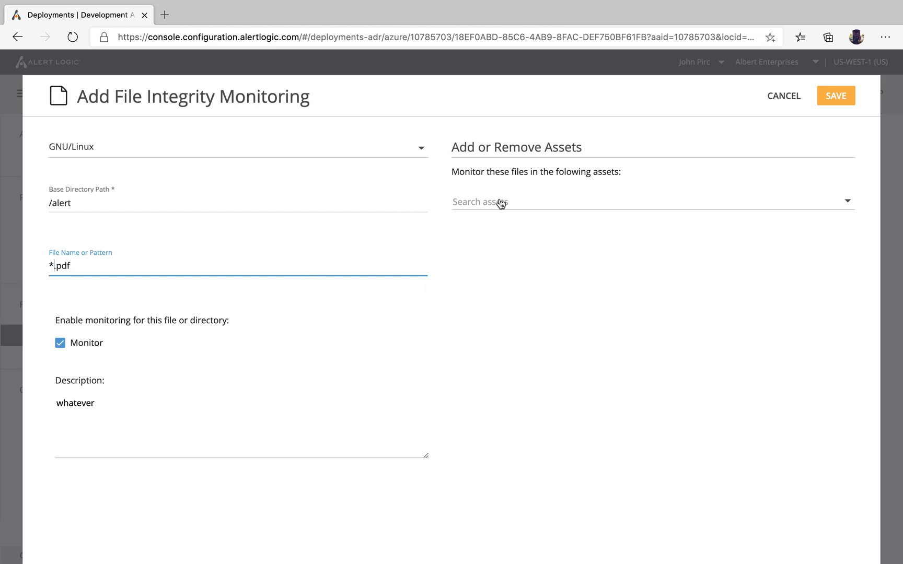
- Add Application-Server to the entry's monitored hosts and save /alert/*.pdf
left_click(650, 202)
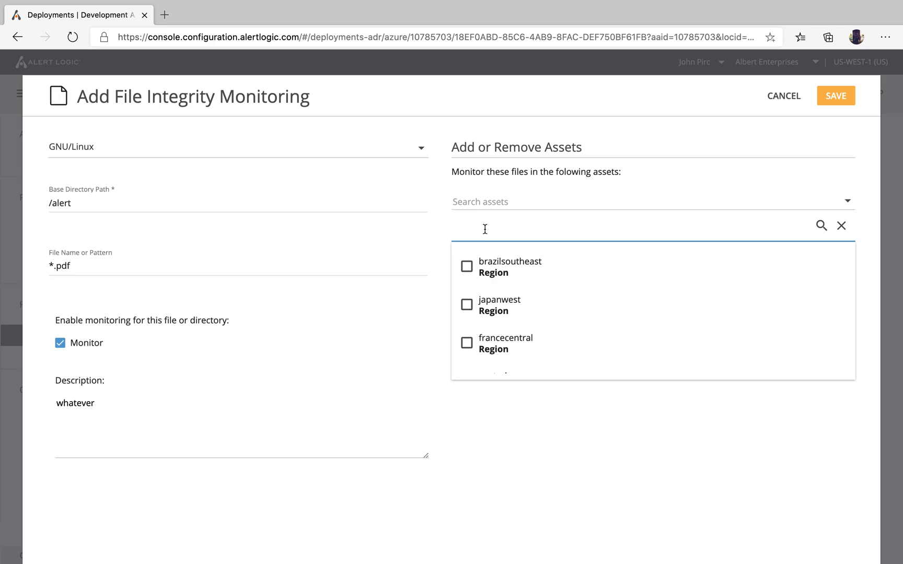
type("host")
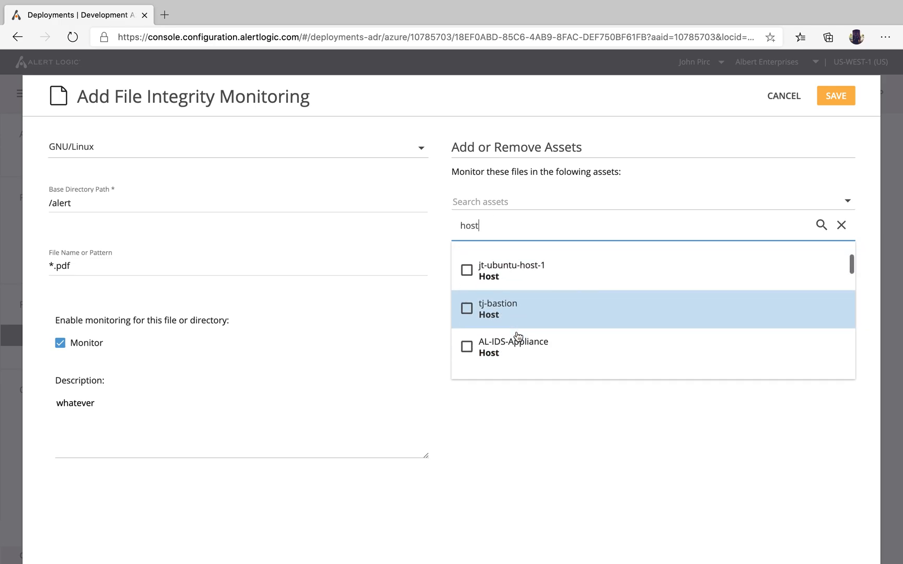
scroll("down", 3)
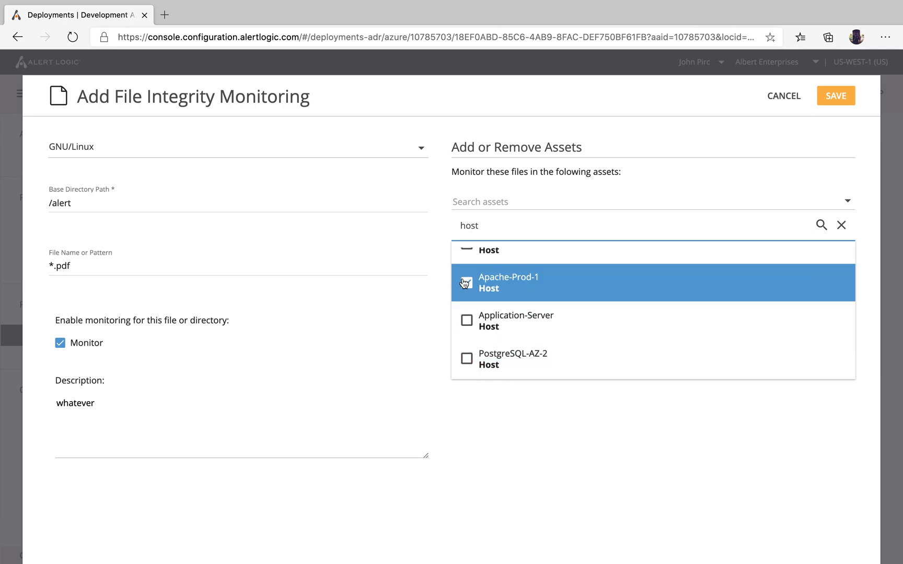
left_click(467, 321)
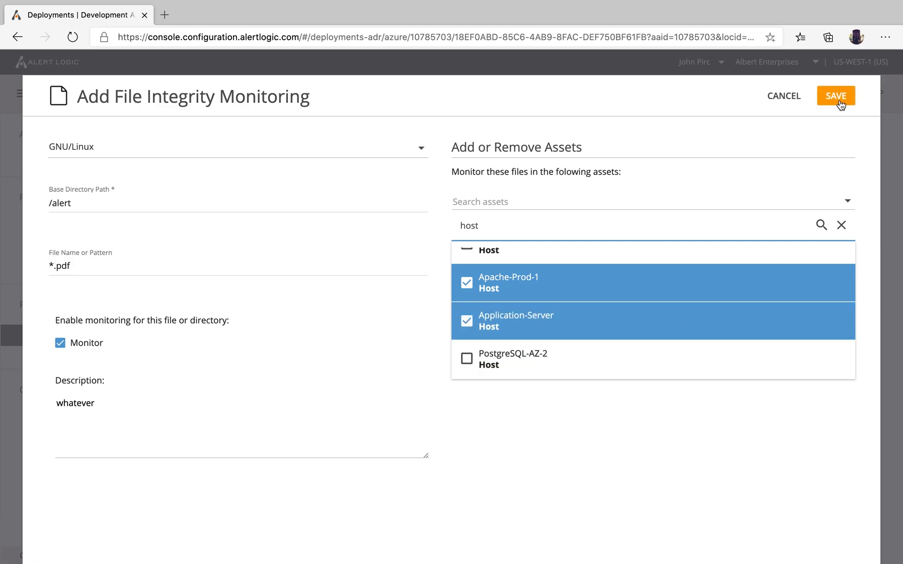
left_click(836, 96)
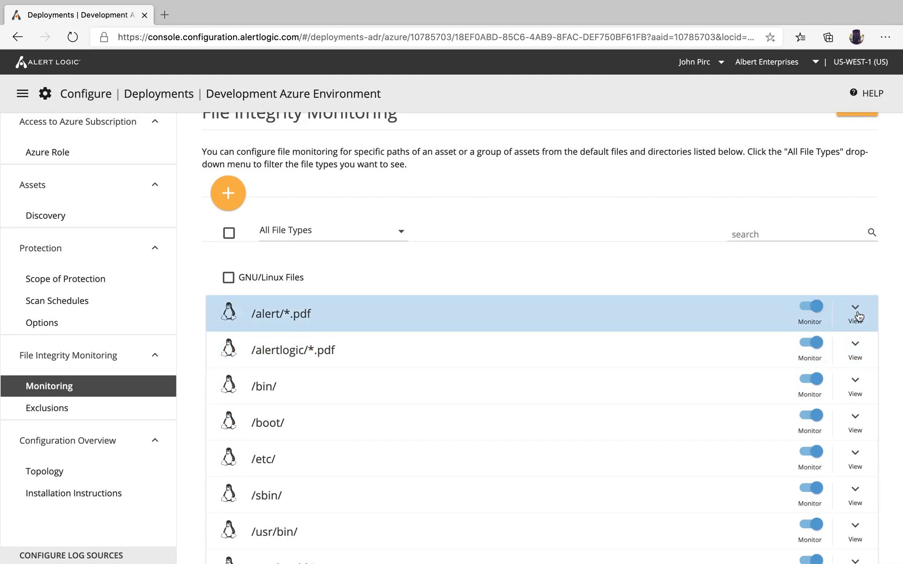
- Check the /alert/*.pdf details and creator, then go to the exclusions list
left_click(855, 306)
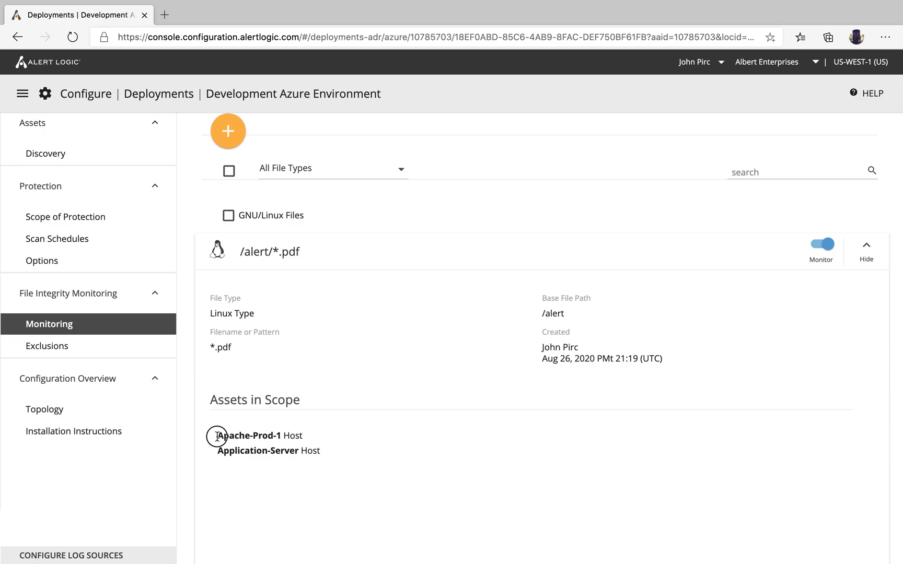
left_click_drag(216, 435, 321, 451)
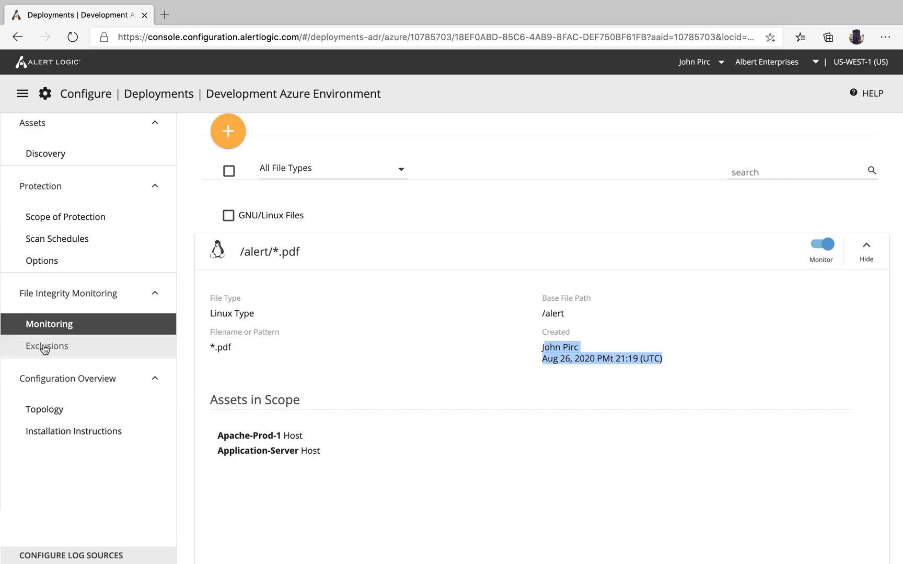
left_click(46, 346)
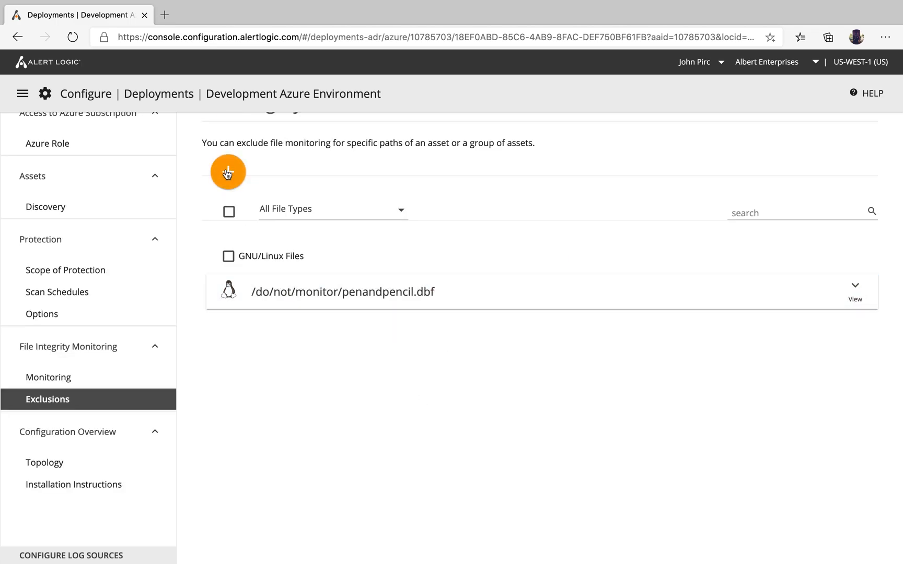
- Start a GNU/Linux file integrity exclusion with base directory /austin
left_click(227, 172)
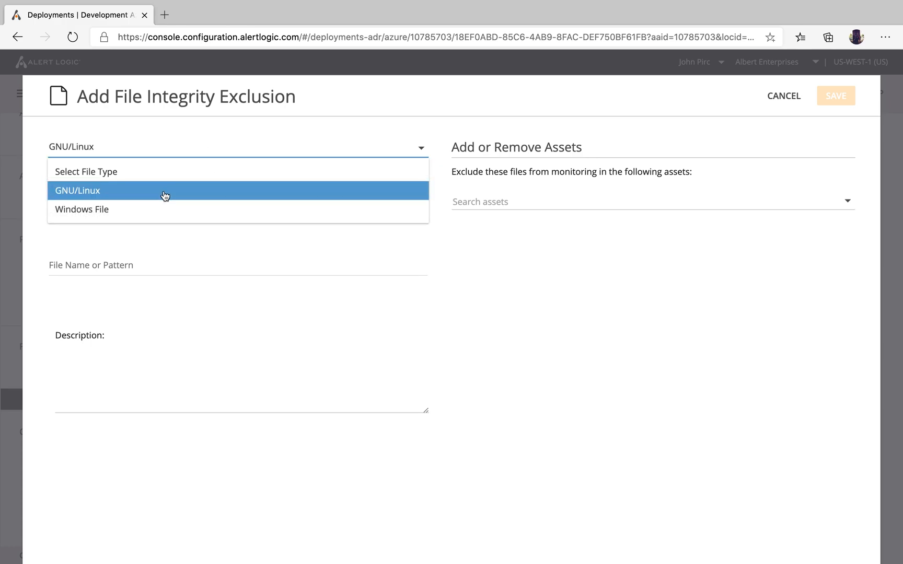
left_click(77, 191)
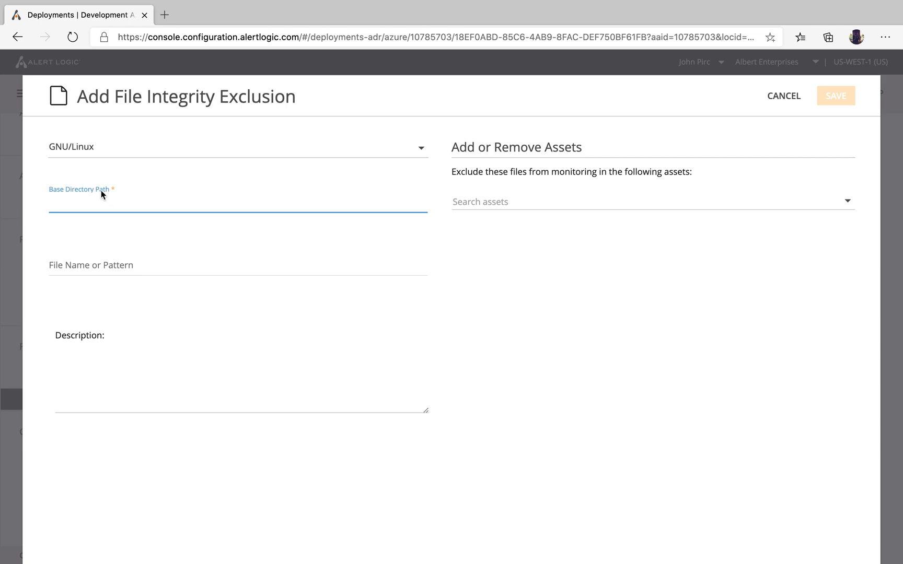
type("/")
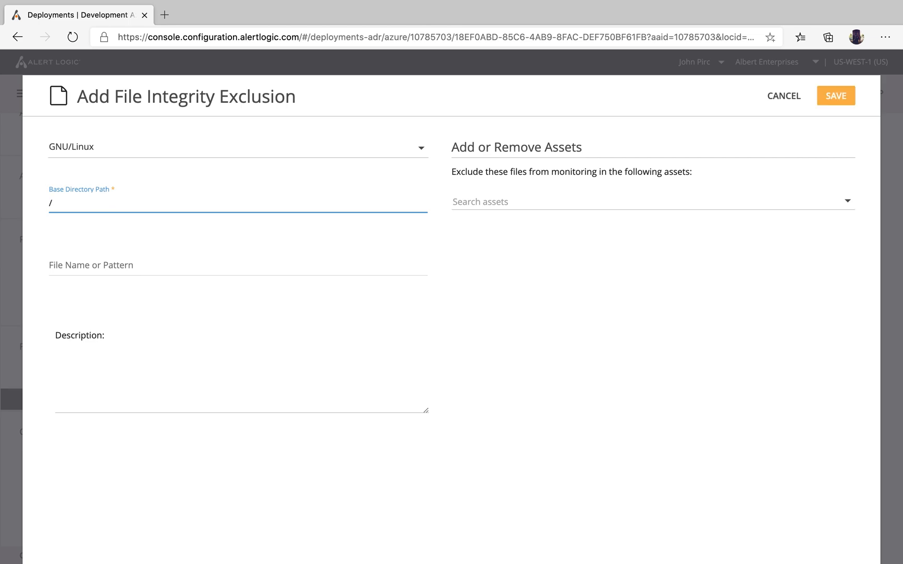
type("austin")
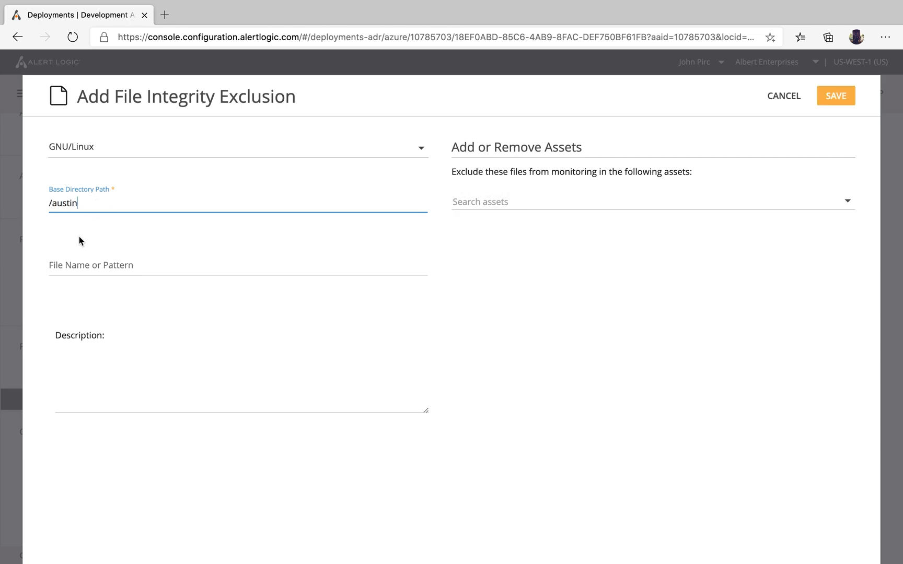
left_click(237, 265)
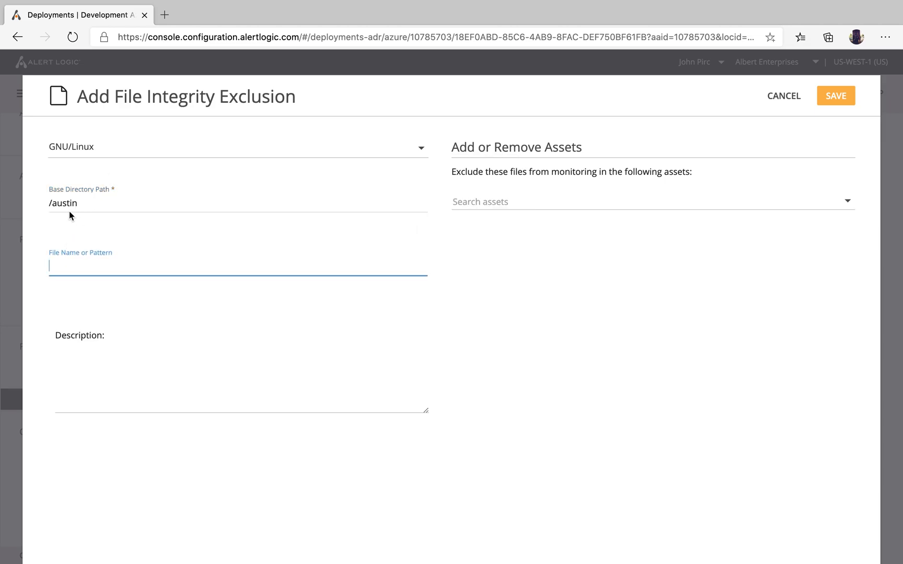
mouse_move(85, 209)
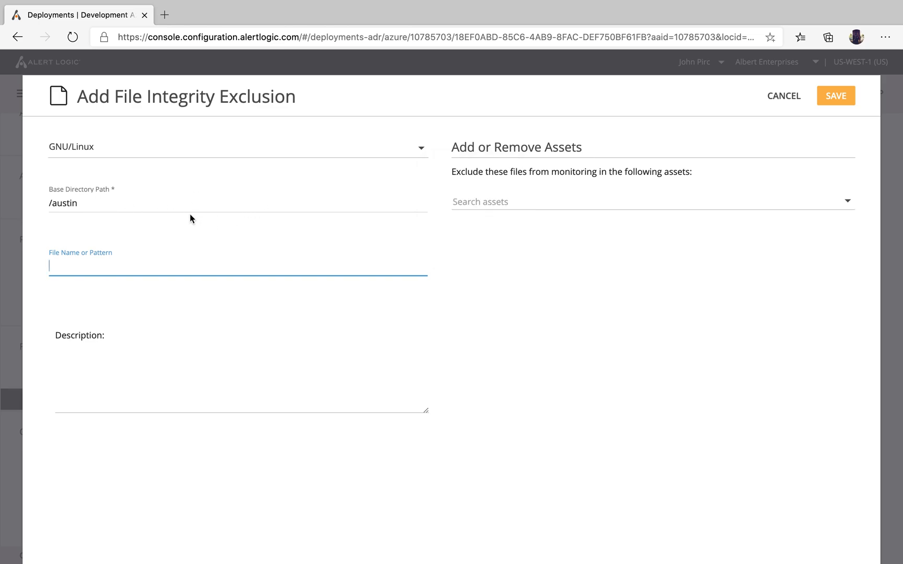
mouse_move(83, 264)
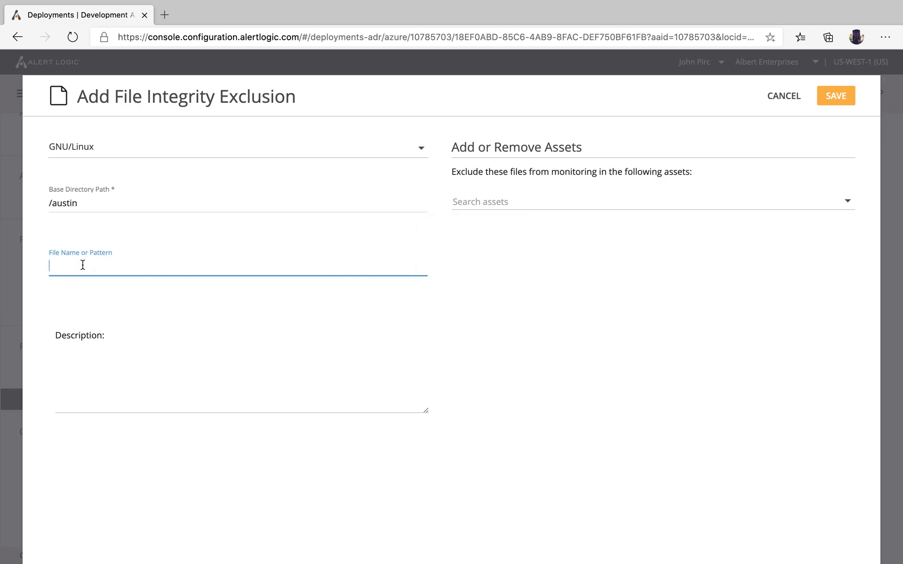
- Set the exclusion pattern to *.dbf and description to 'do not monitor'
type("pencil")
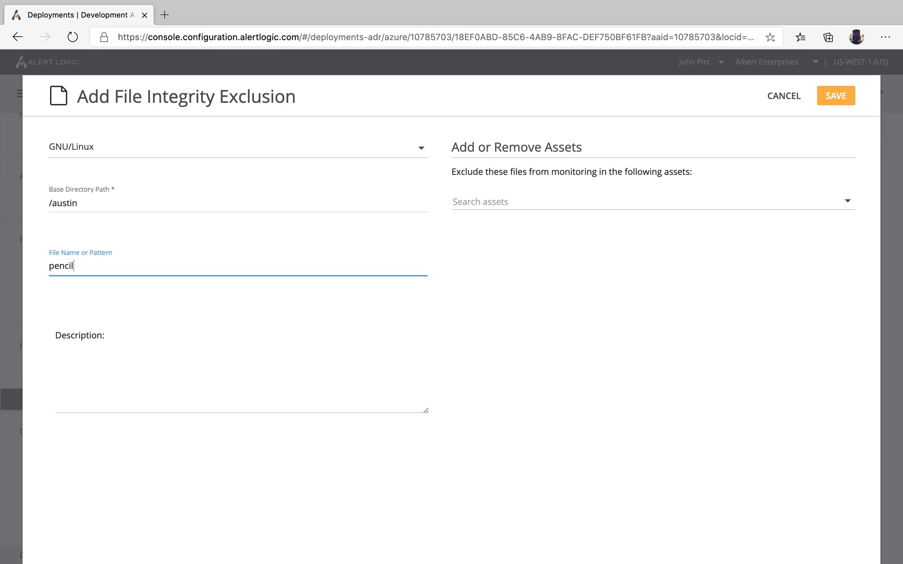
type(".d")
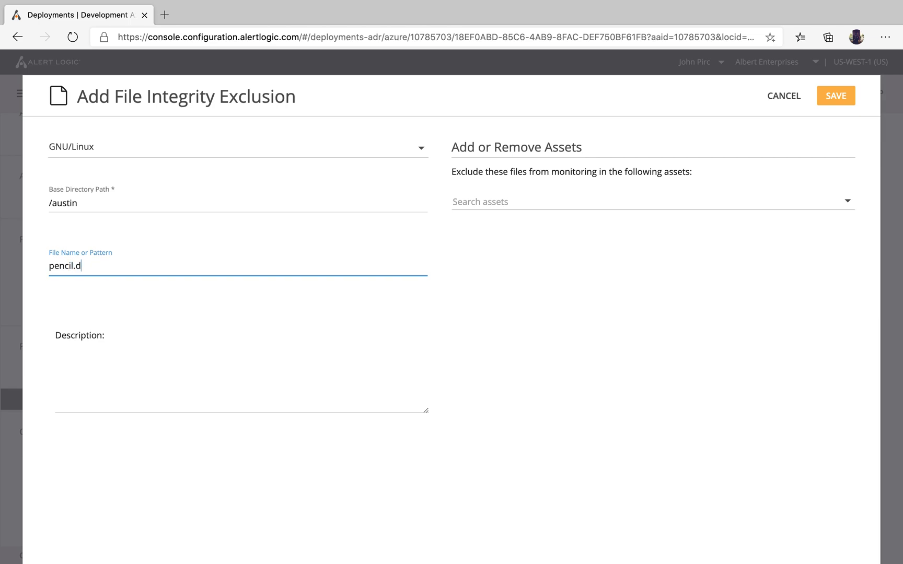
type("bf")
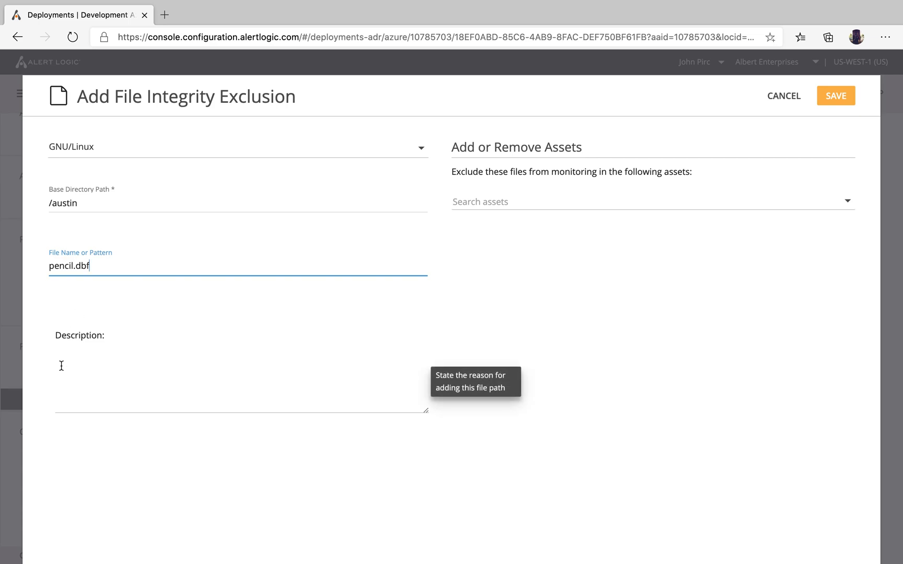
type("do not")
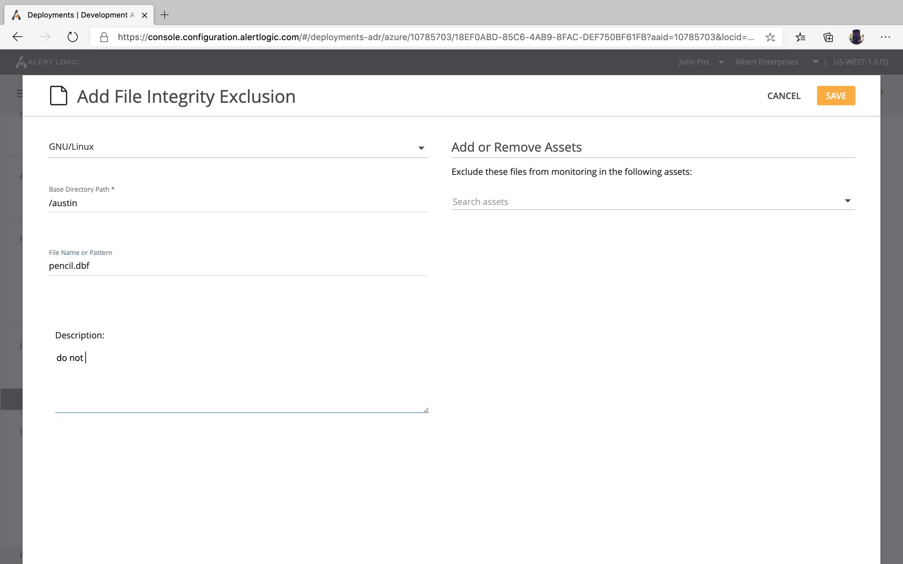
type("monitor")
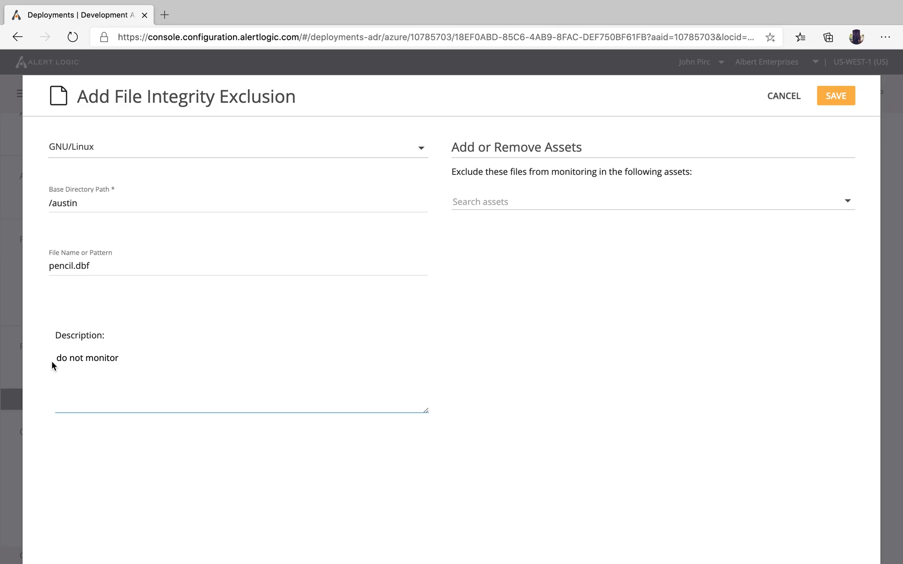
mouse_move(300, 134)
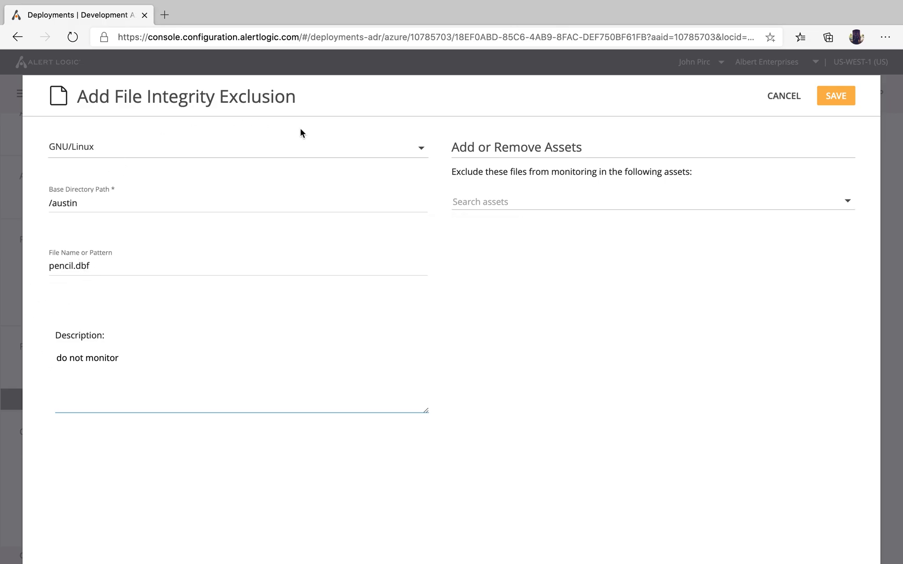
mouse_move(84, 126)
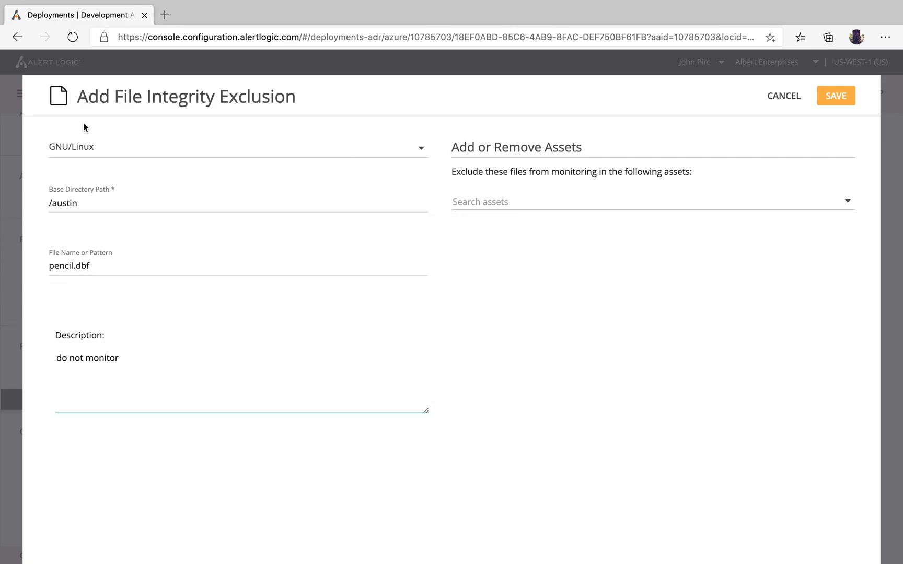
mouse_move(218, 225)
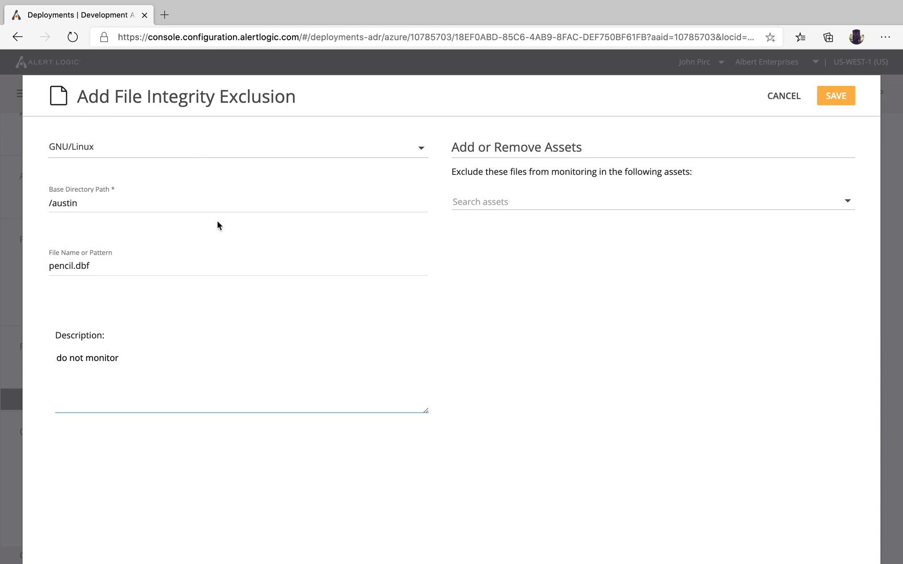
mouse_move(72, 202)
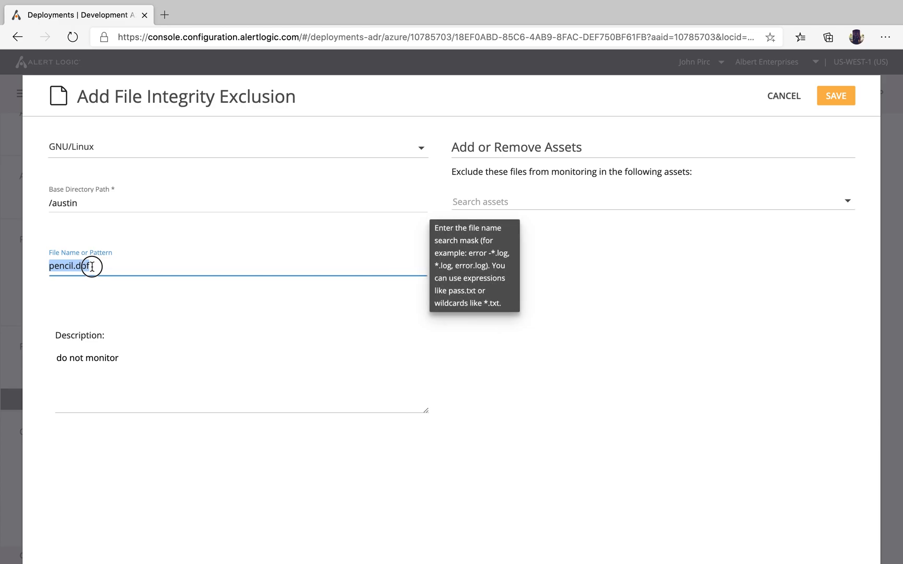
type("pencil.dbf")
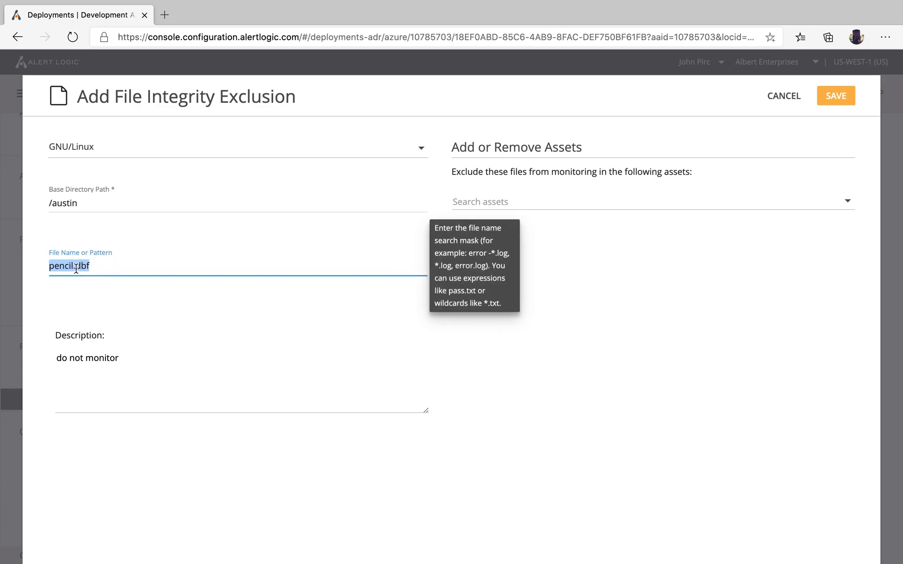
type("penc.dbf")
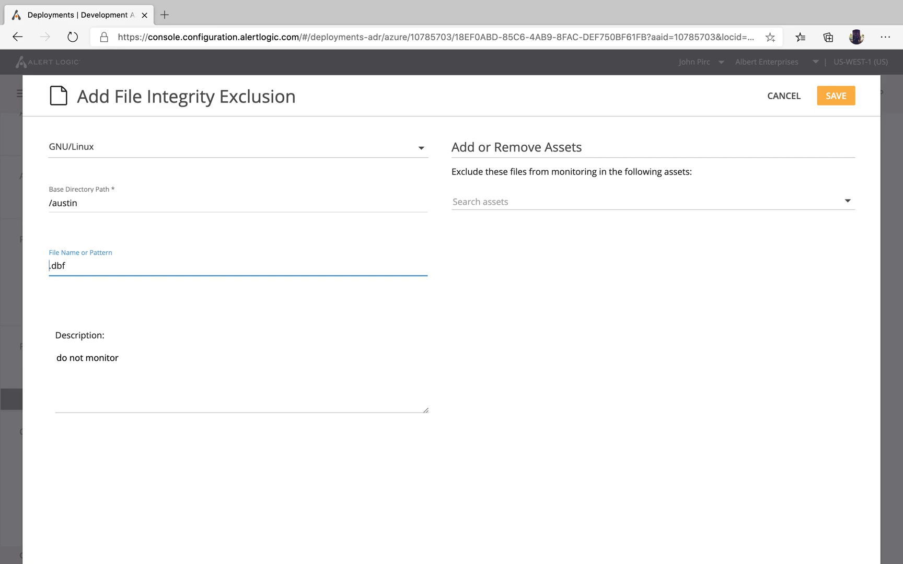
type("*")
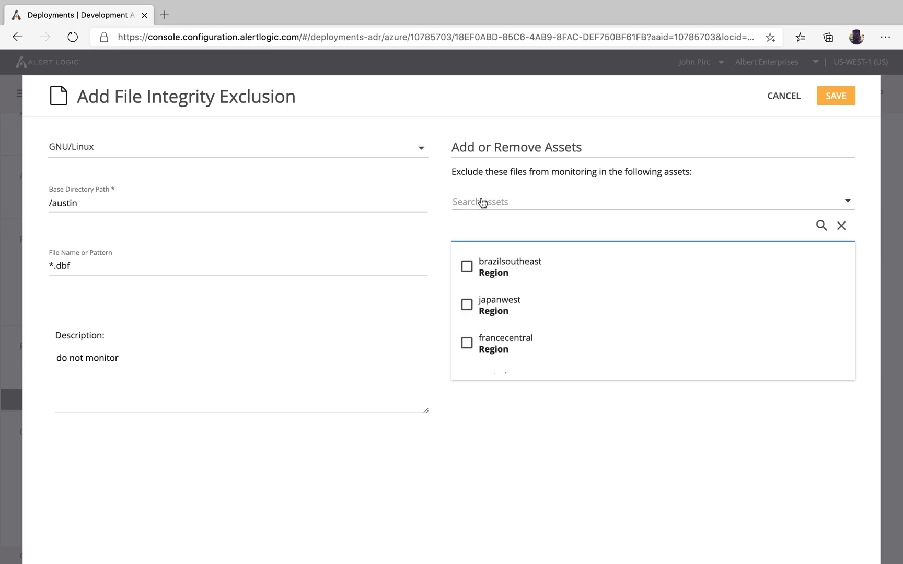
- Scope the /austin/*.dbf exclusion to the default subnet and save it
type("sub")
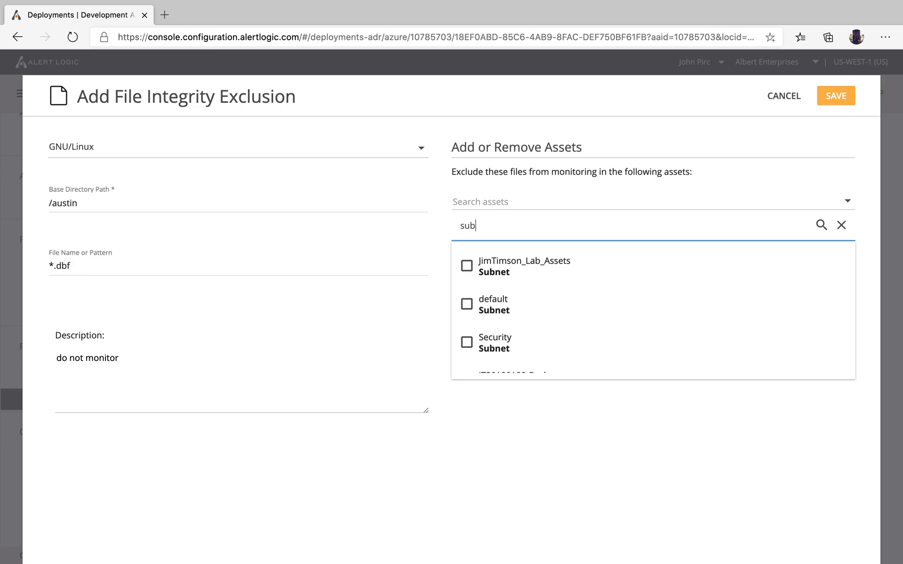
left_click(467, 304)
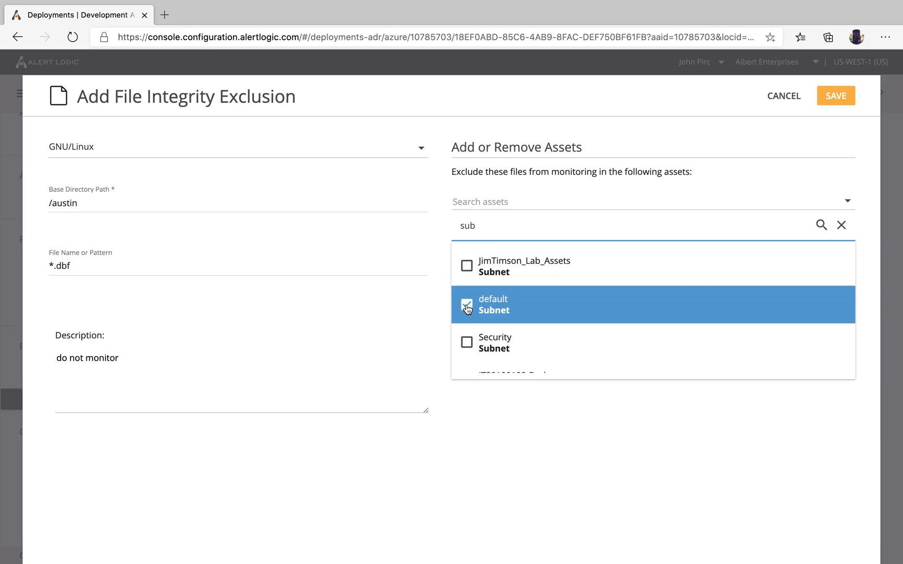
left_click(836, 96)
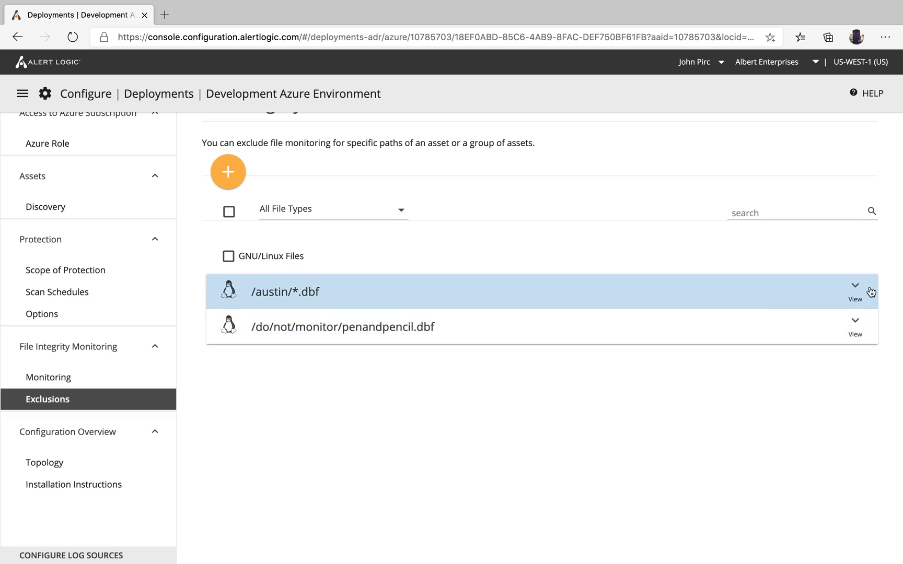
- Expand the /austin/*.dbf exclusion and scroll to its Assets in Scope section
left_click(855, 287)
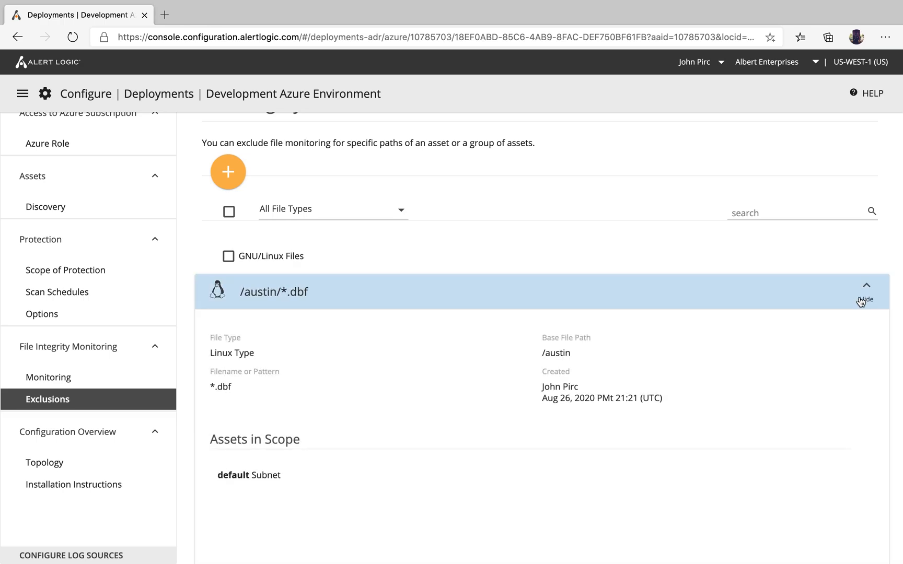
scroll("down", 3)
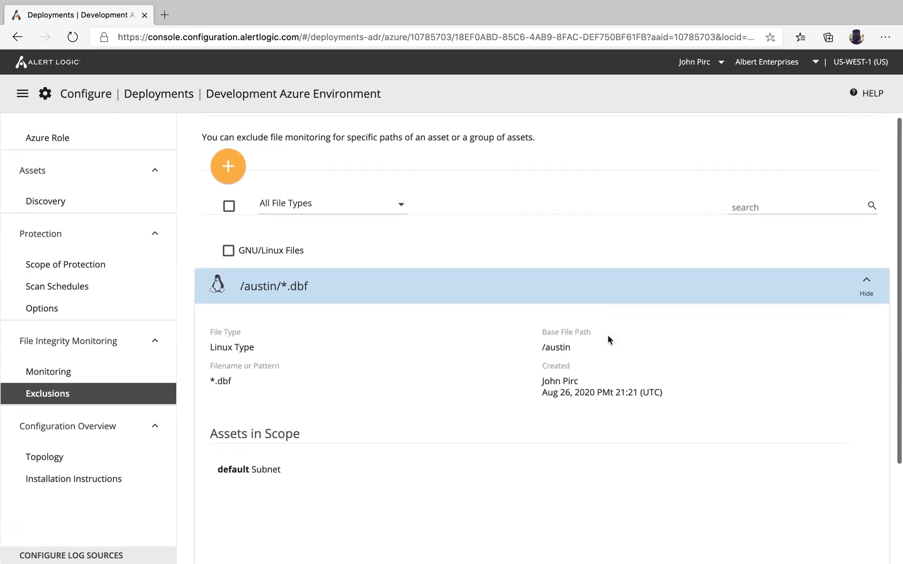
scroll("down", 3)
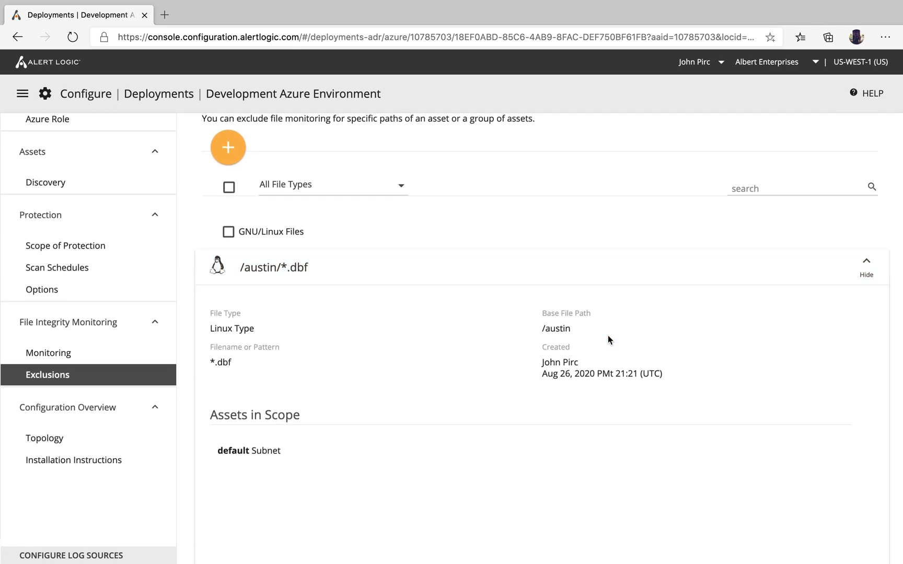